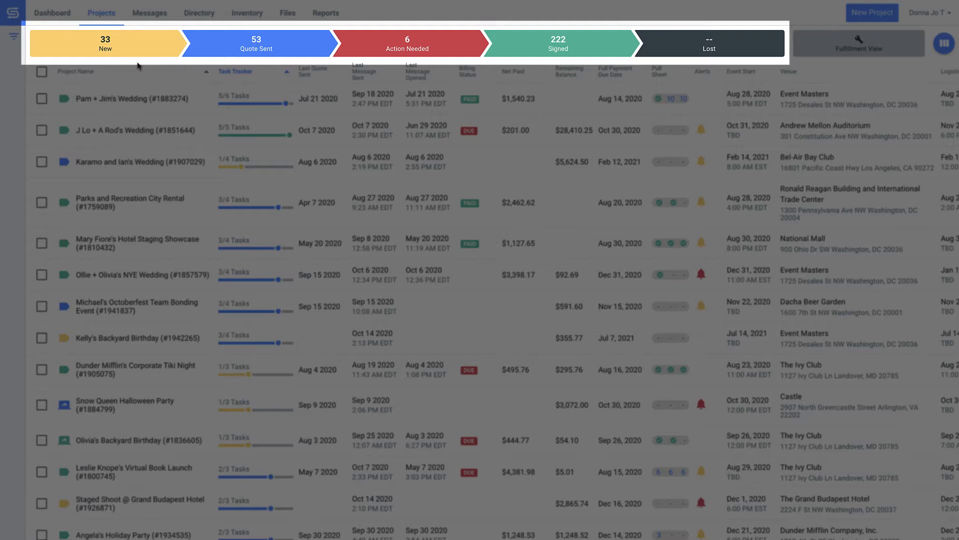
{"action": "mouse_move", "coordinate": [528, 58]}
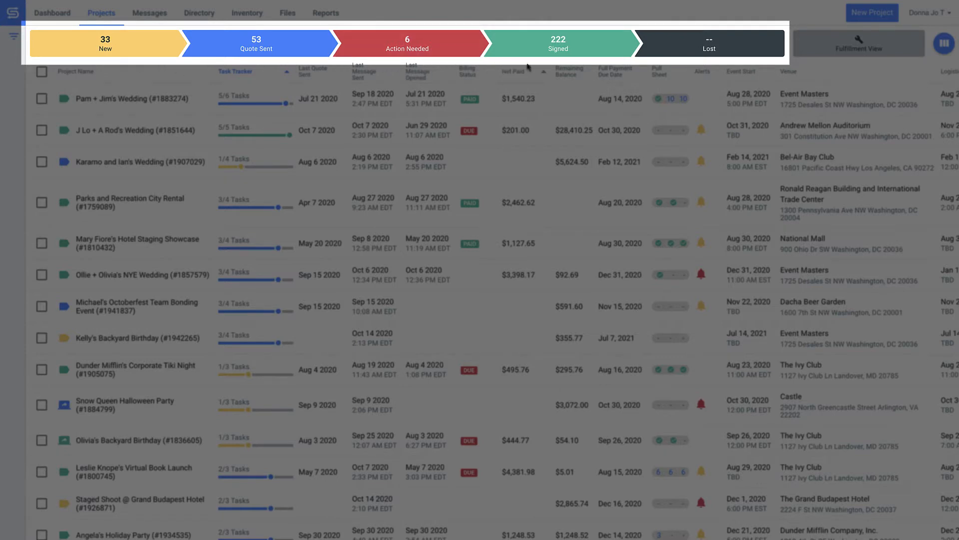
- Browse the New, Quote Sent and Action Needed stage tabs, settling on Quote Sent projects
{"action": "left_click", "coordinate": [104, 43]}
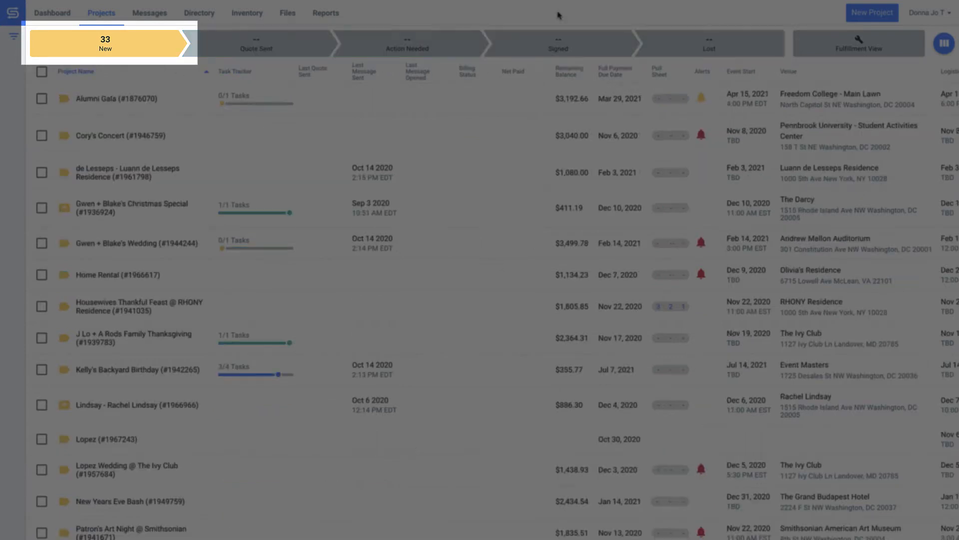
{"action": "left_click", "coordinate": [256, 43]}
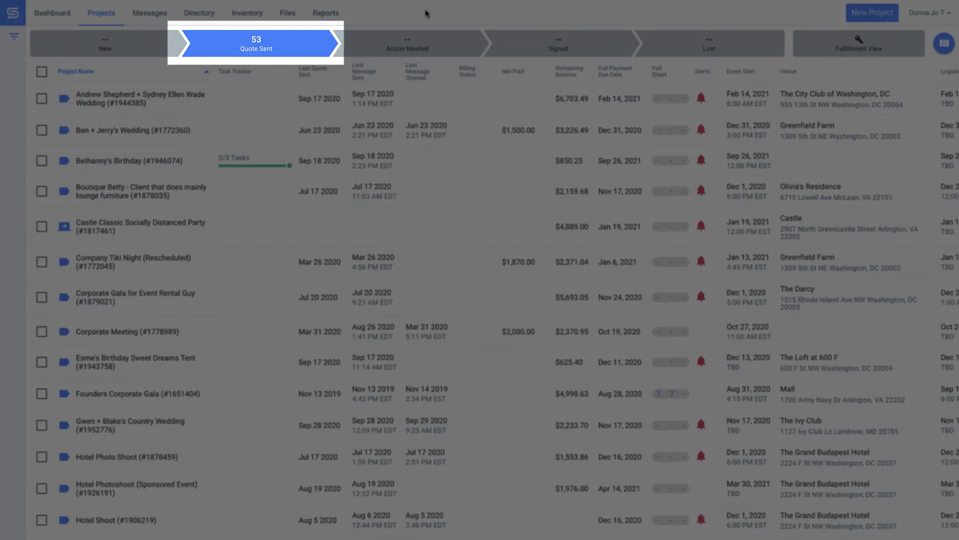
{"action": "left_click", "coordinate": [407, 43]}
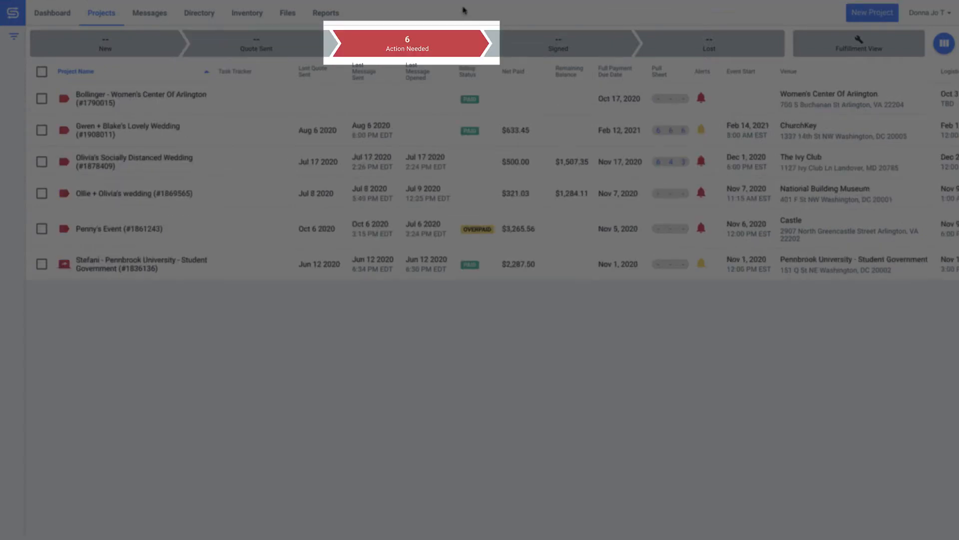
{"action": "left_click", "coordinate": [558, 43]}
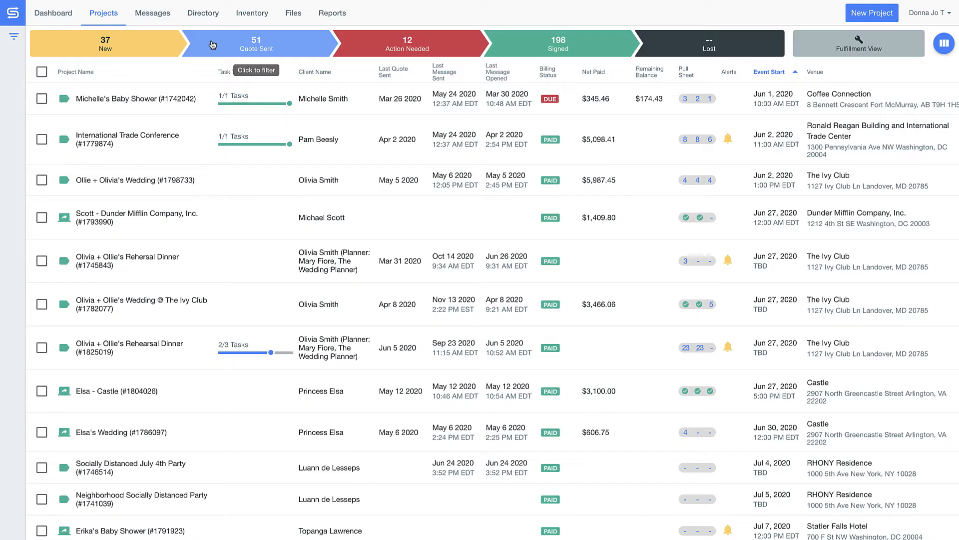
{"action": "left_click", "coordinate": [255, 42]}
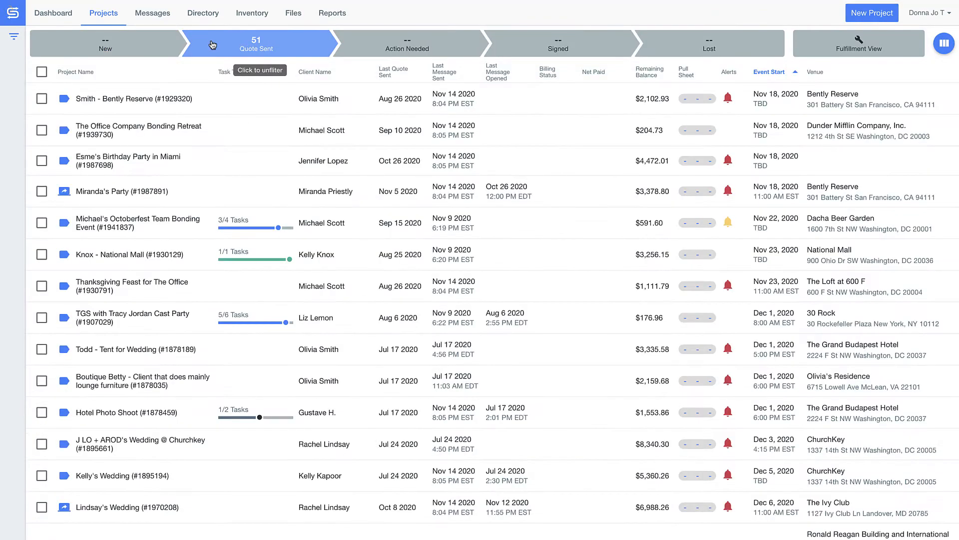
- Filter to events in the next 30 days with sales lead Kimmy Gibbler
{"action": "left_click", "coordinate": [13, 37]}
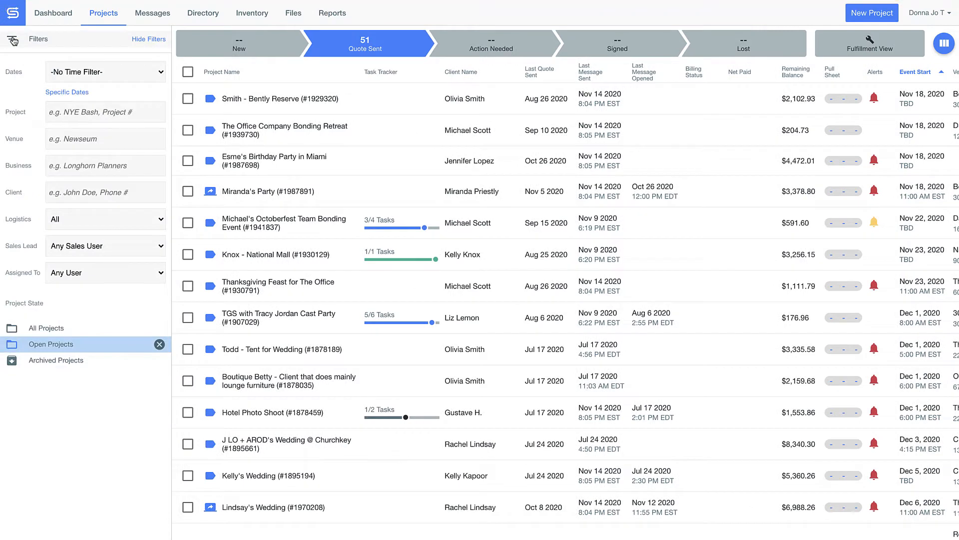
{"action": "left_click", "coordinate": [105, 72]}
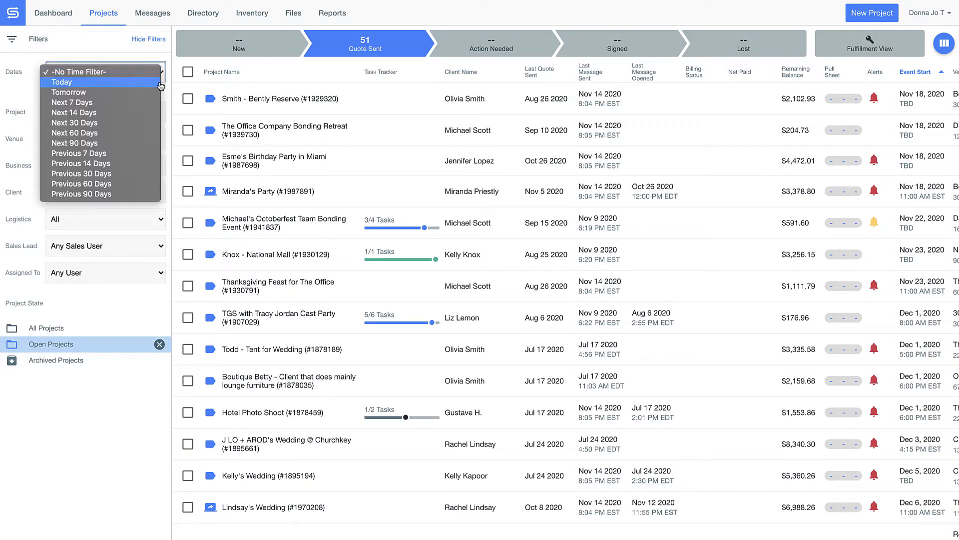
{"action": "left_click", "coordinate": [74, 133]}
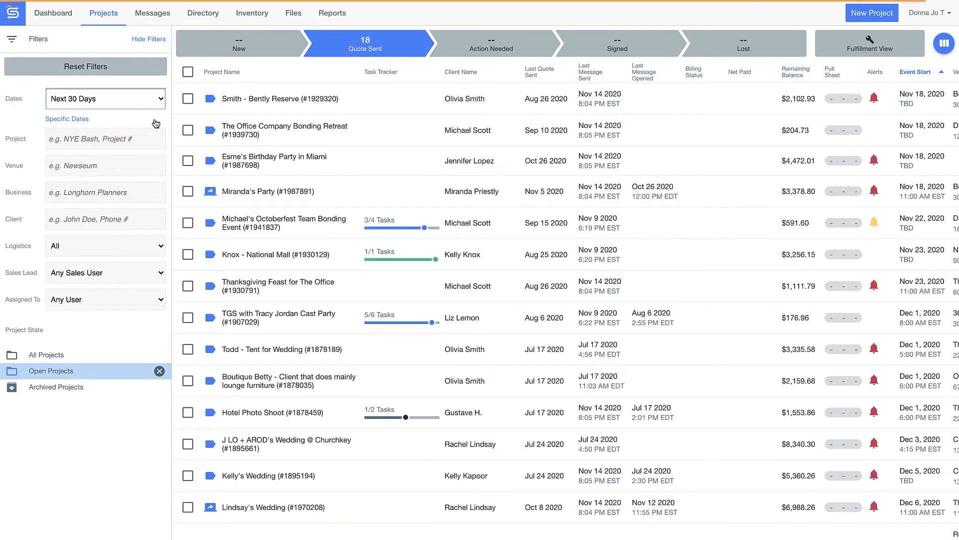
{"action": "mouse_move", "coordinate": [156, 241]}
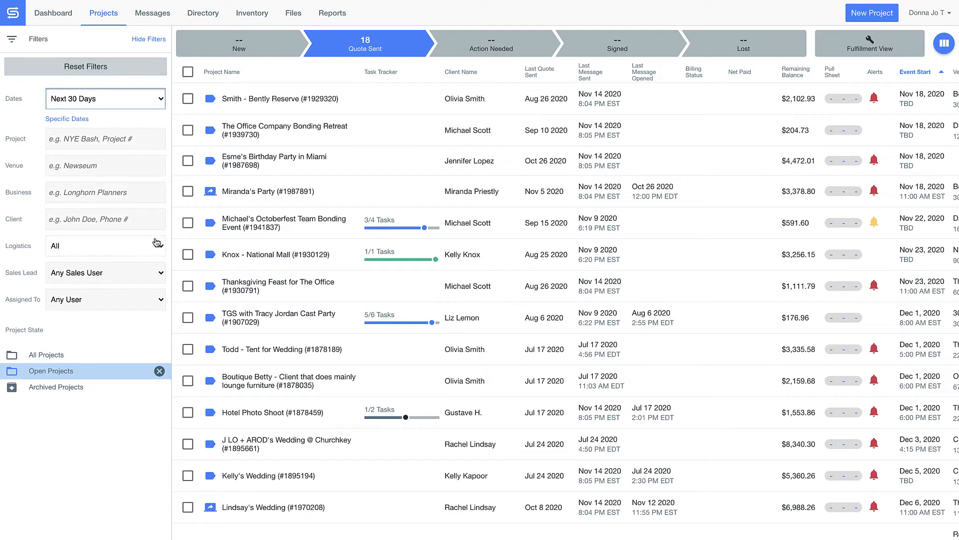
{"action": "left_click", "coordinate": [104, 272]}
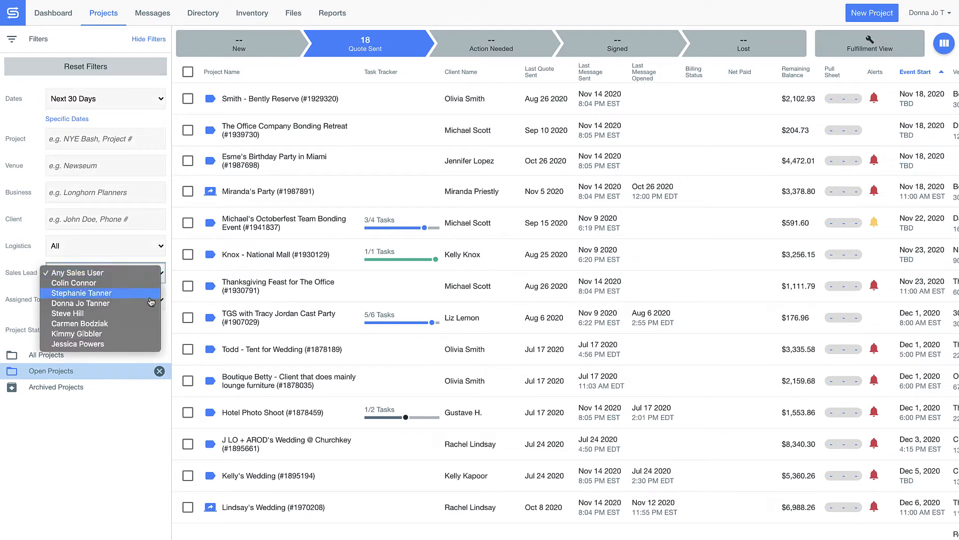
{"action": "left_click", "coordinate": [77, 334]}
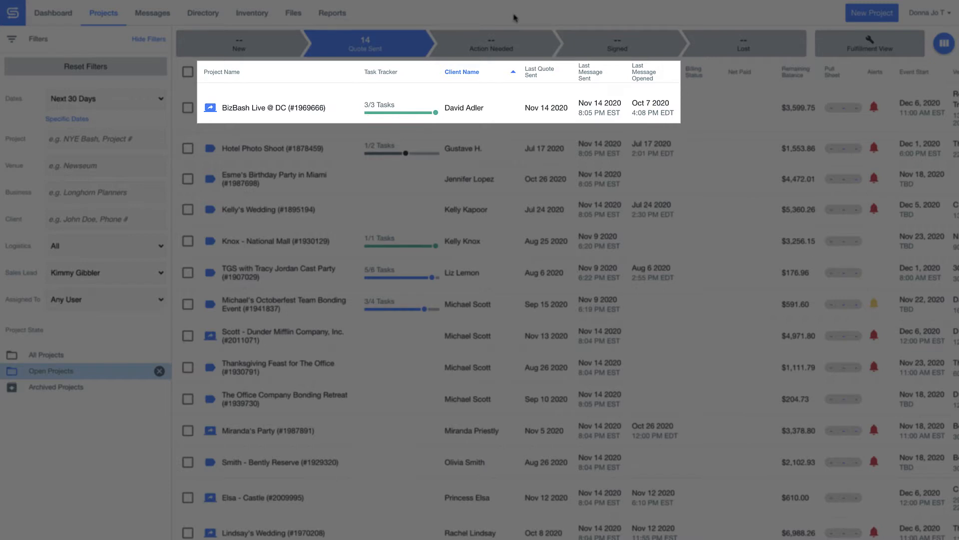
{"action": "mouse_move", "coordinate": [122, 67]}
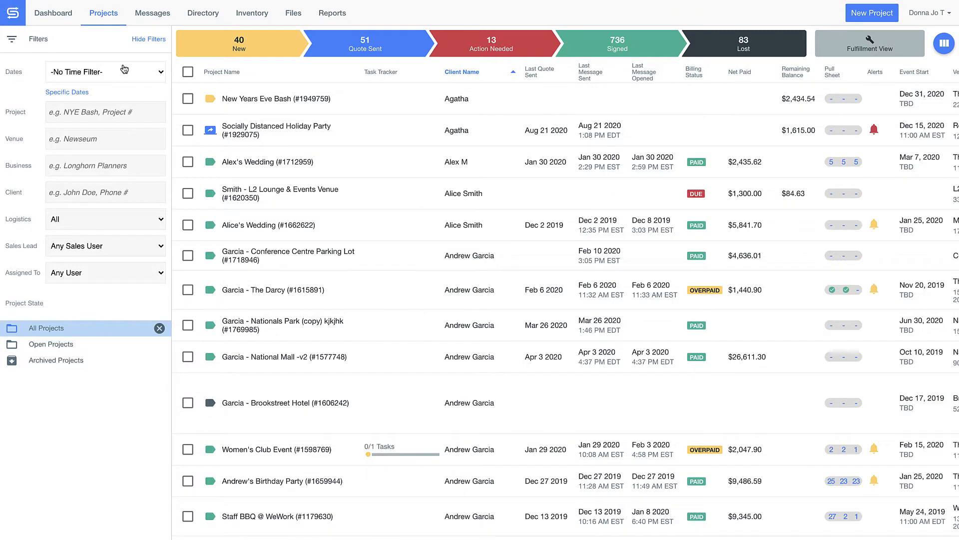
- Show Signed projects in the next 14 days sorted by billing status, with filters hidden
{"action": "left_click", "coordinate": [105, 72]}
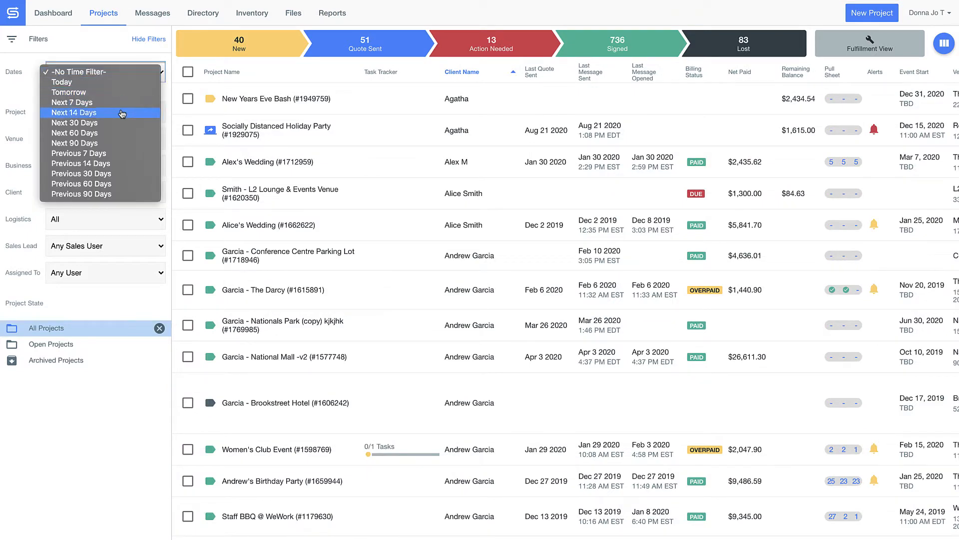
{"action": "left_click", "coordinate": [74, 112]}
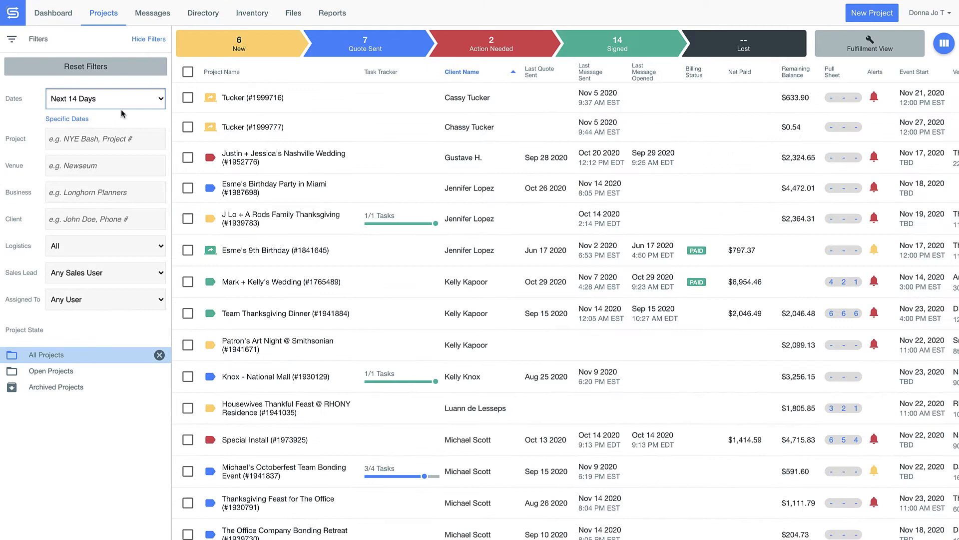
{"action": "left_click", "coordinate": [617, 43]}
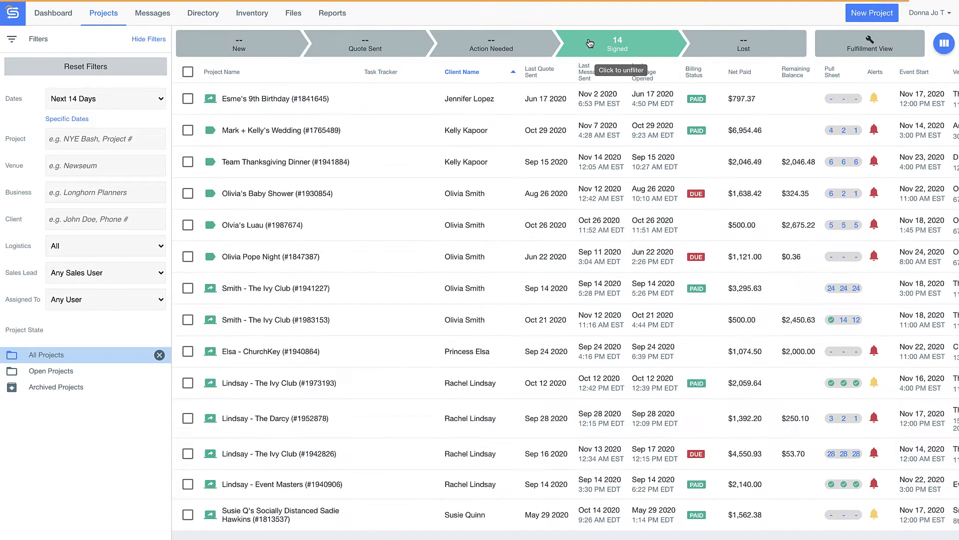
{"action": "left_click", "coordinate": [617, 43]}
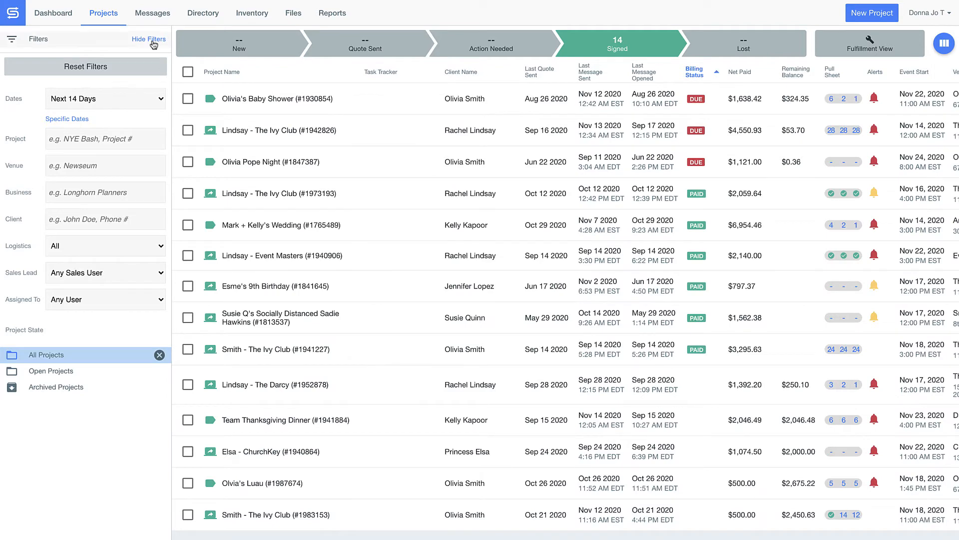
{"action": "left_click", "coordinate": [148, 39]}
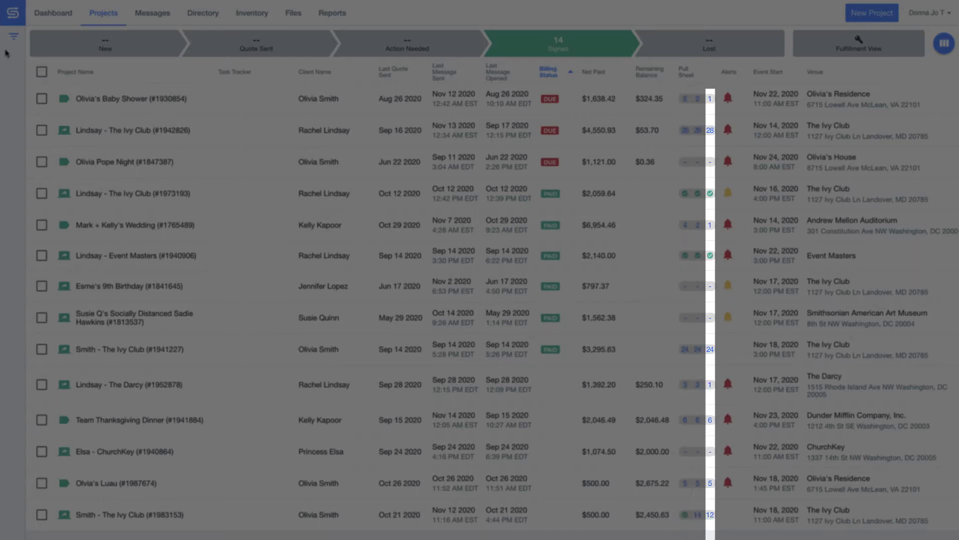
{"action": "mouse_move", "coordinate": [944, 43]}
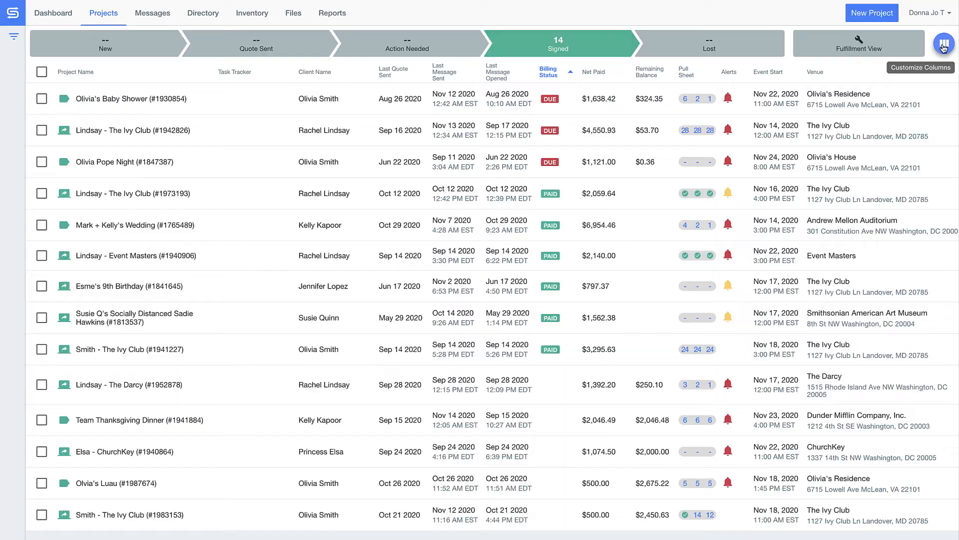
- Add the Business column under Event Information via Customize Columns and apply it
{"action": "left_click", "coordinate": [943, 45]}
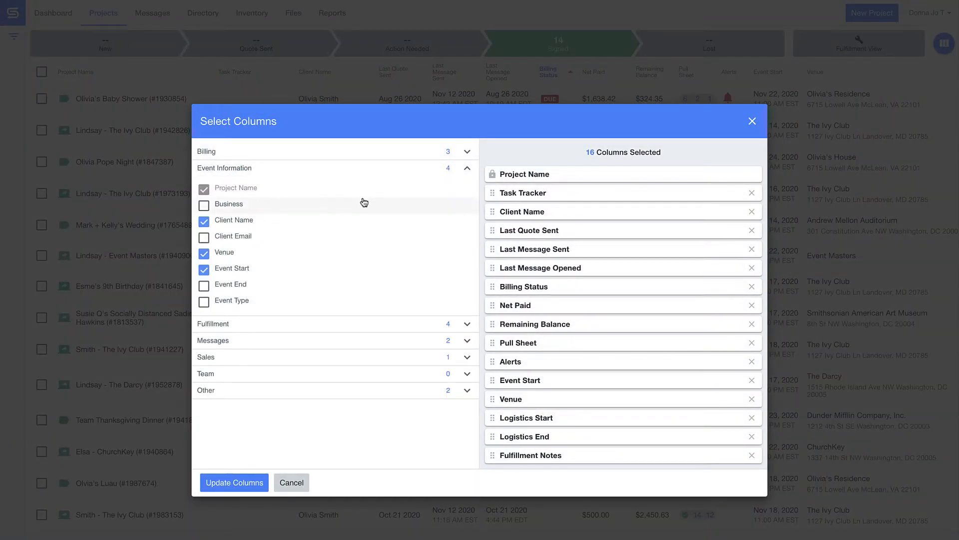
{"action": "left_click", "coordinate": [204, 204]}
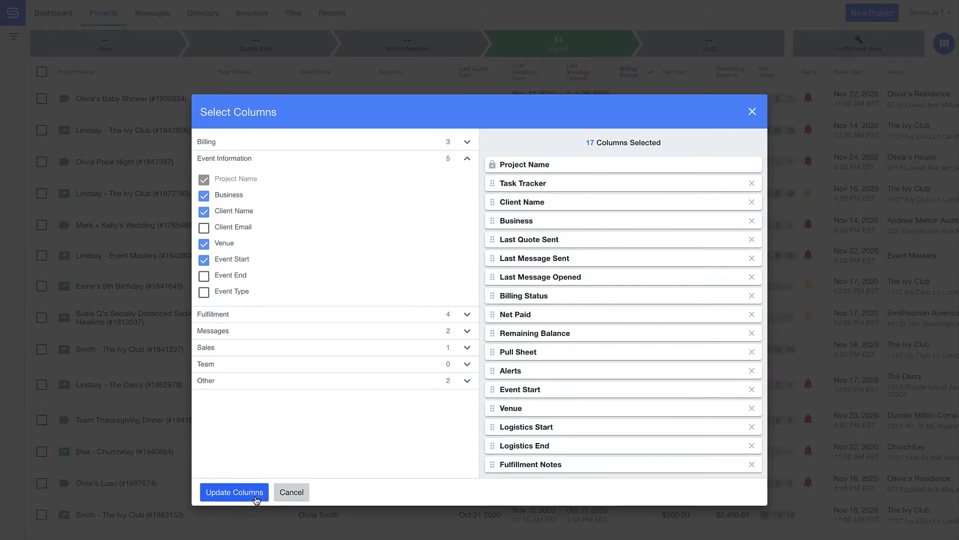
{"action": "left_click", "coordinate": [234, 492]}
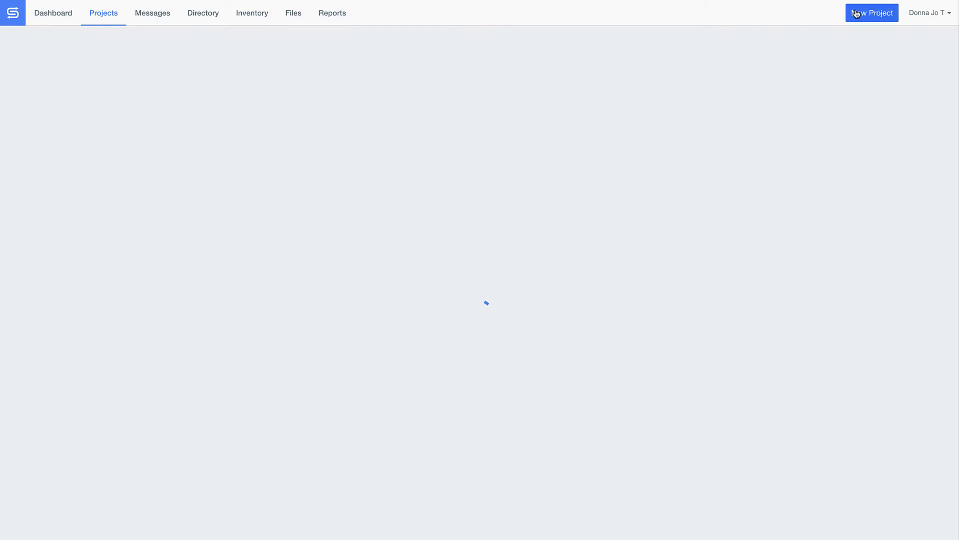
- Create the gala project with its client contact, name, description and dates, and start a line item group
{"action": "left_click", "coordinate": [871, 12]}
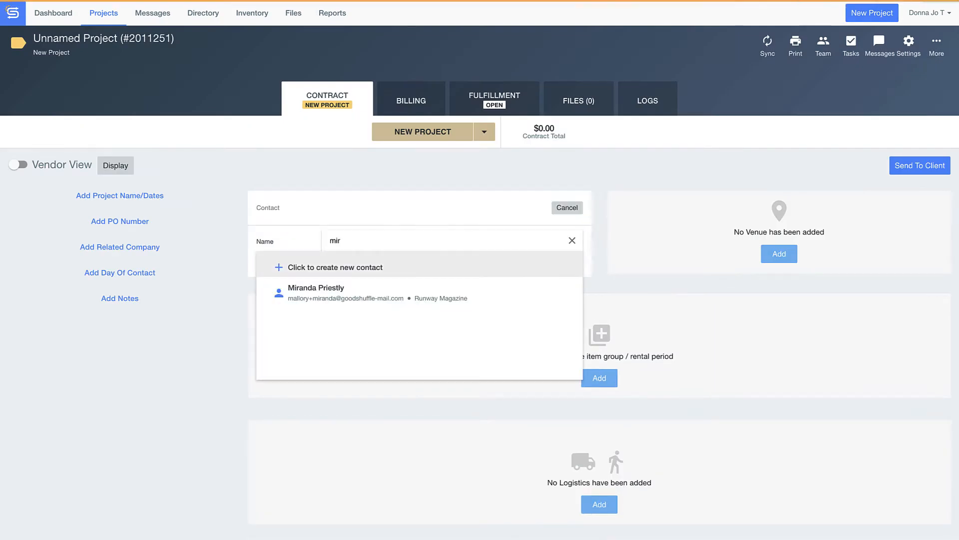
{"action": "left_click", "coordinate": [316, 287]}
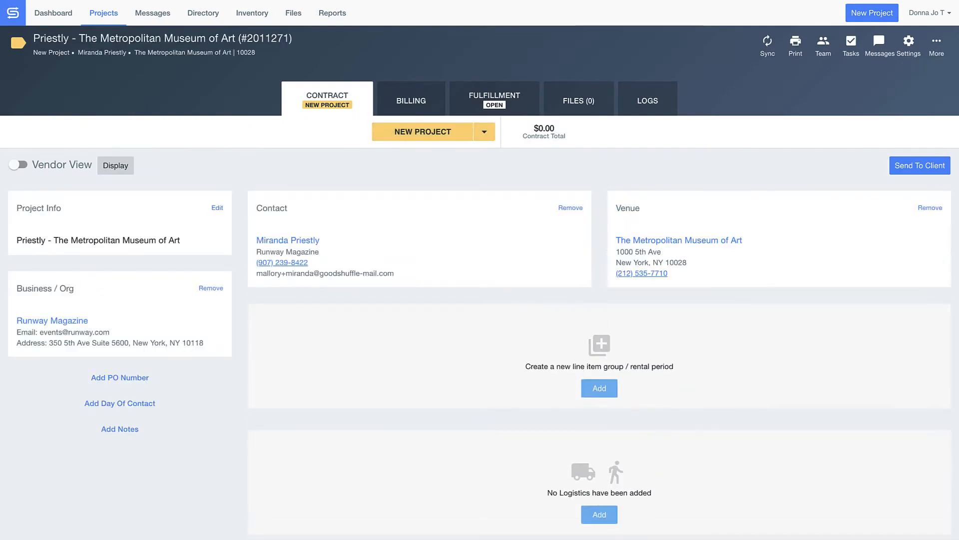
{"action": "left_click", "coordinate": [216, 208]}
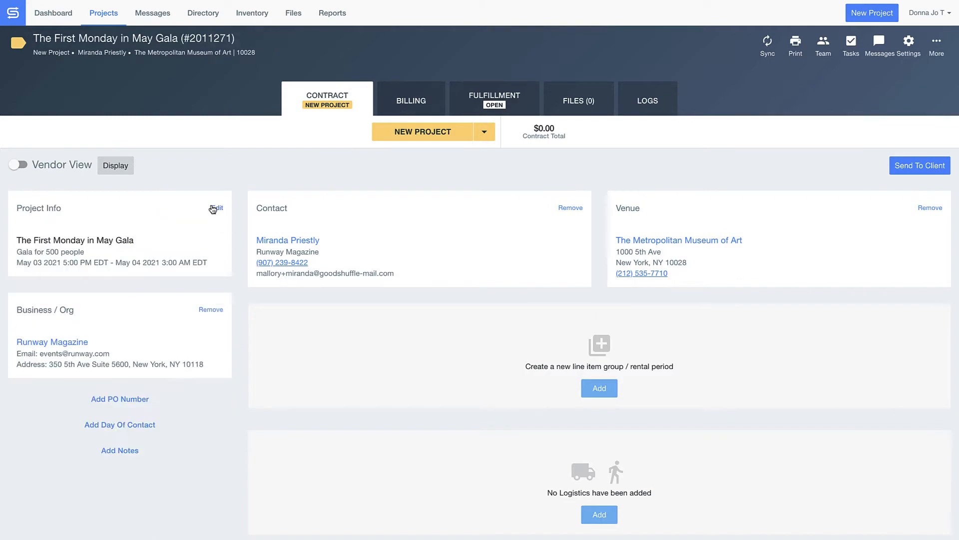
{"action": "left_click", "coordinate": [598, 388]}
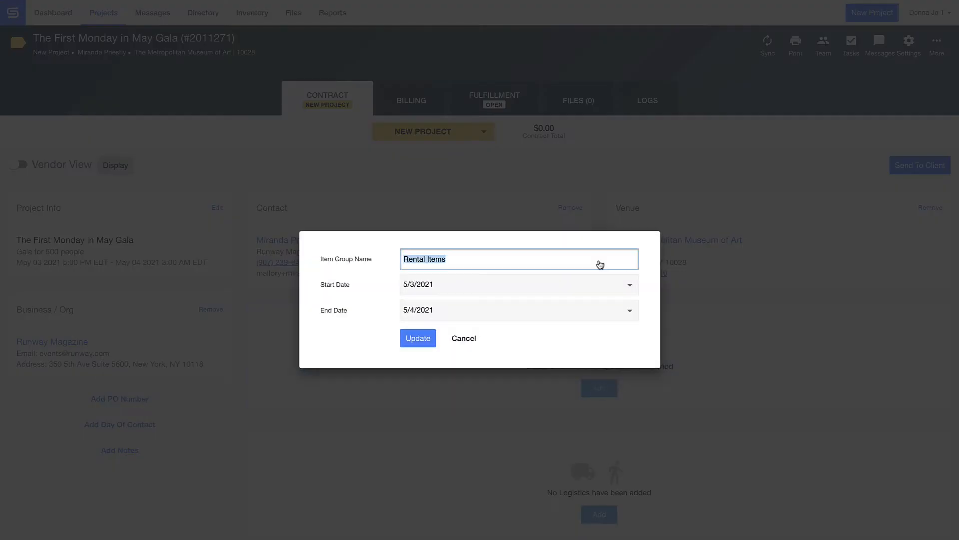
- Name the group 'Gala in the Arts of the Americas Hall' and save the Giant Flamingos package
{"action": "type", "text": "Gala in the Arts of the Americas Hall"}
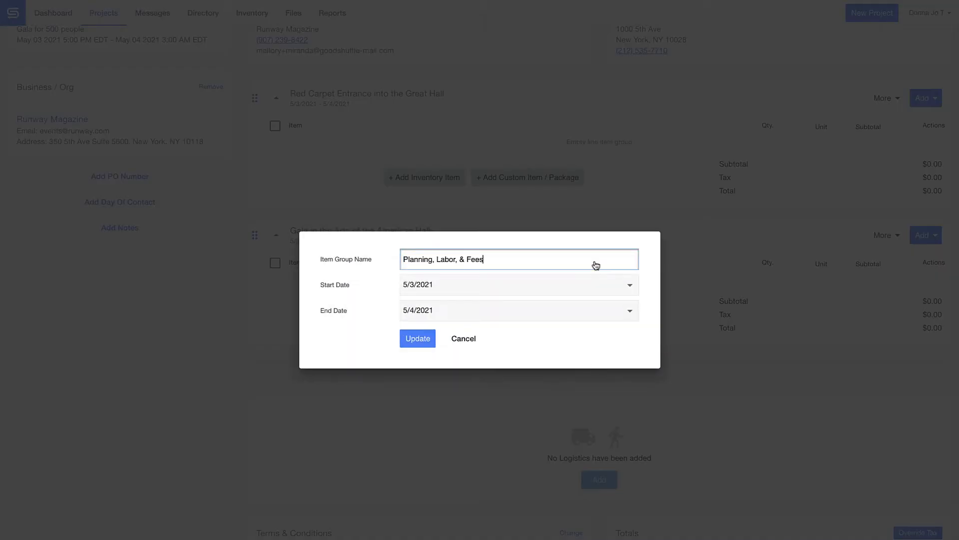
{"action": "left_click", "coordinate": [417, 338]}
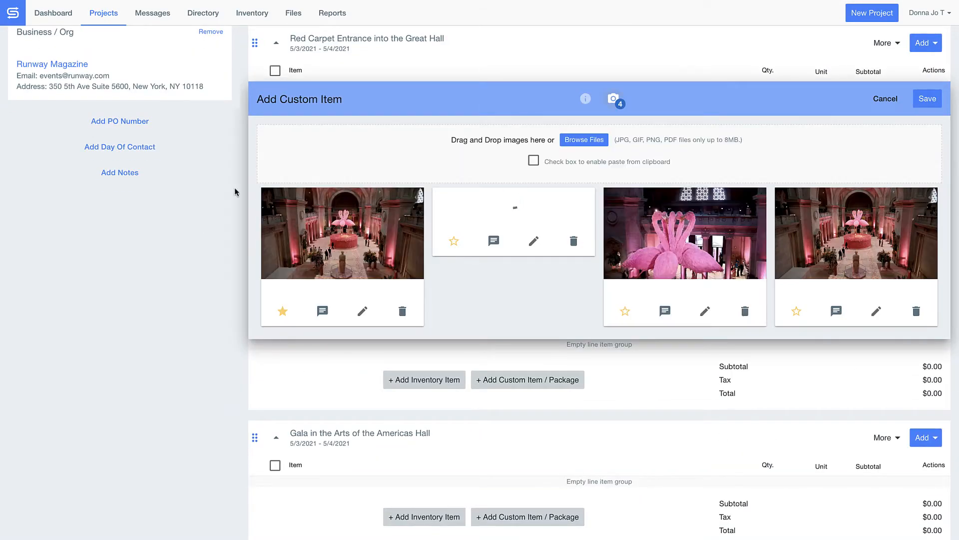
{"action": "left_click", "coordinate": [927, 99]}
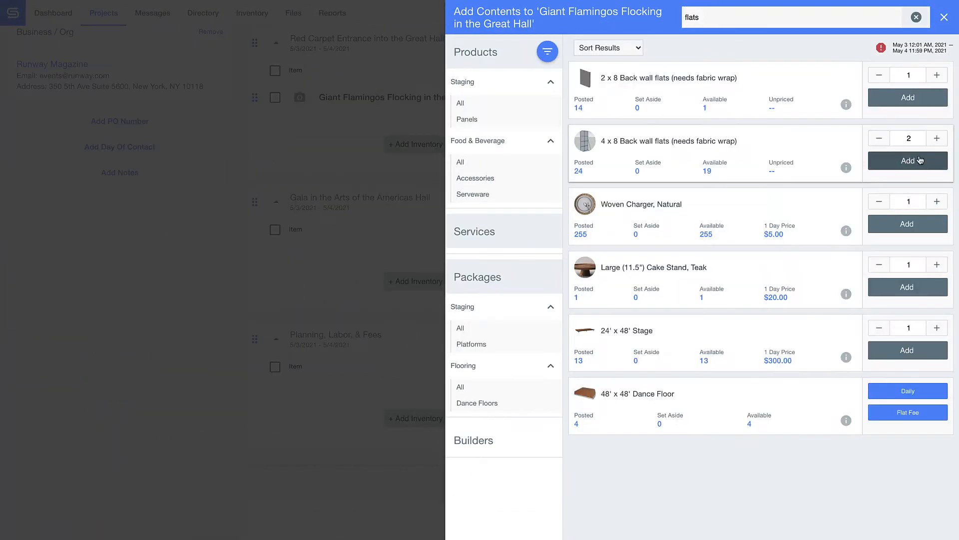
- Add two 4 x 8 back wall flats and a custom Feathers item noted as an Amazon order to the package
{"action": "left_click", "coordinate": [944, 17]}
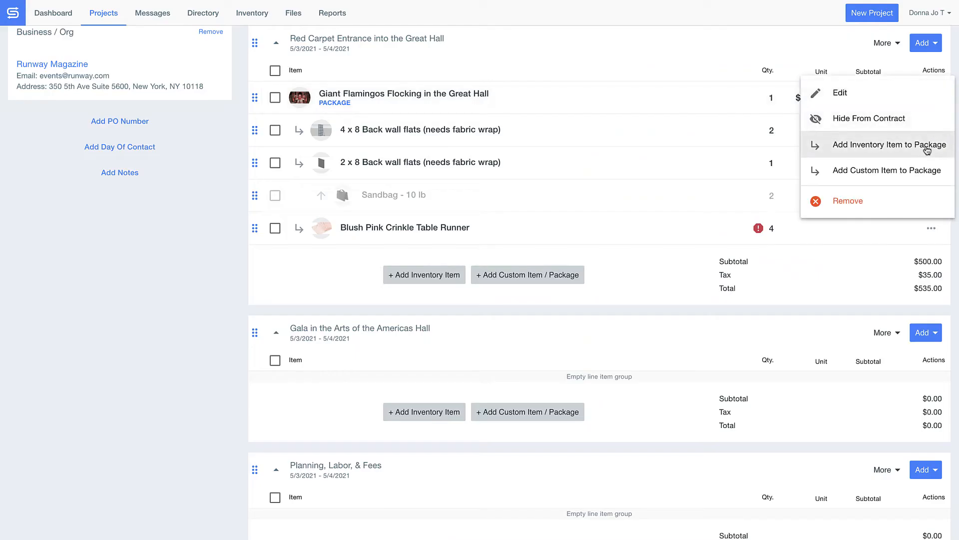
{"action": "left_click", "coordinate": [886, 170]}
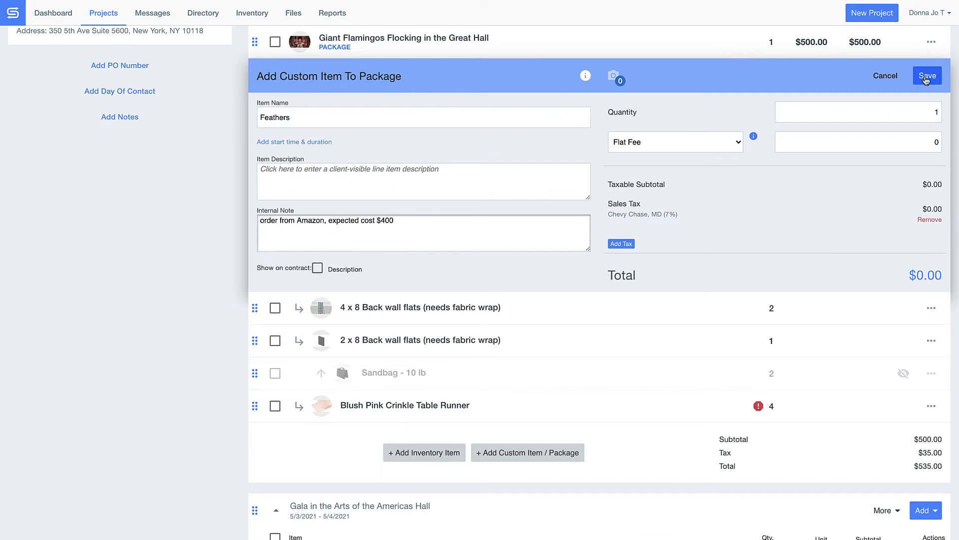
{"action": "left_click", "coordinate": [926, 75]}
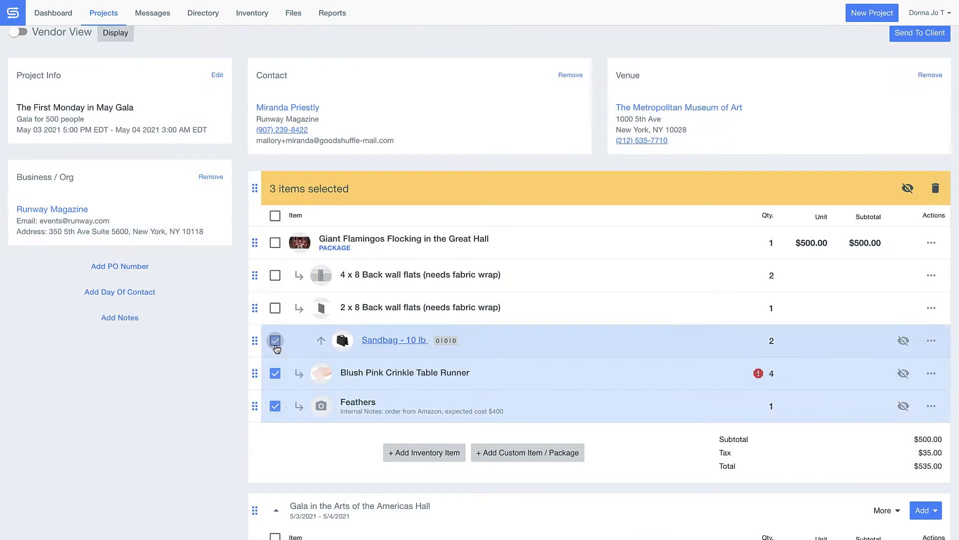
{"action": "left_click", "coordinate": [275, 275]}
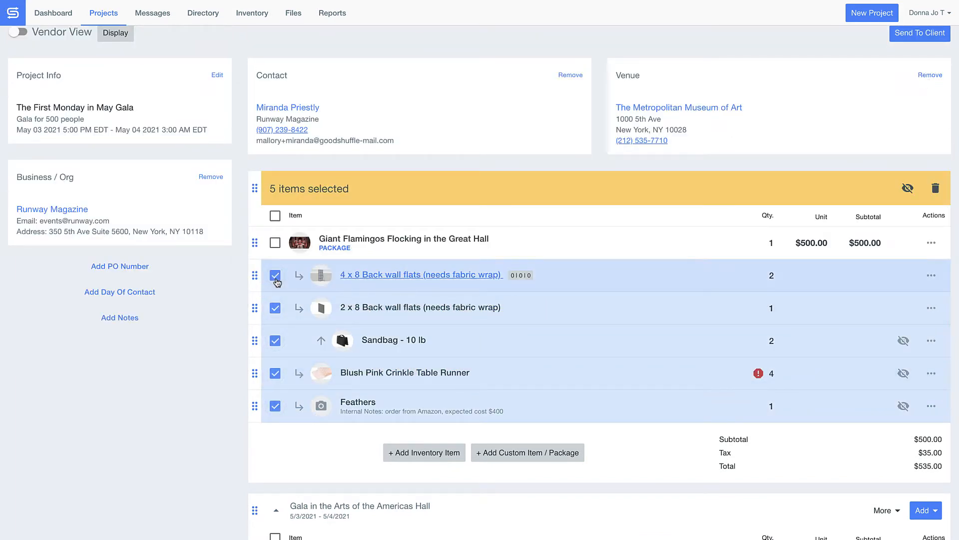
{"action": "mouse_move", "coordinate": [908, 188]}
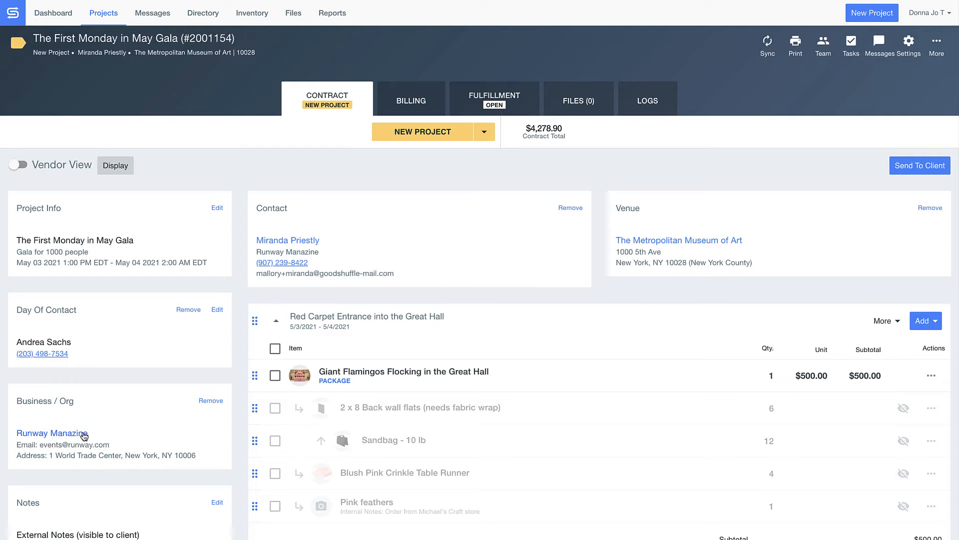
- Open the Runway Magazine business profile from the Contract tab's Business / Org field
{"action": "left_click", "coordinate": [52, 433]}
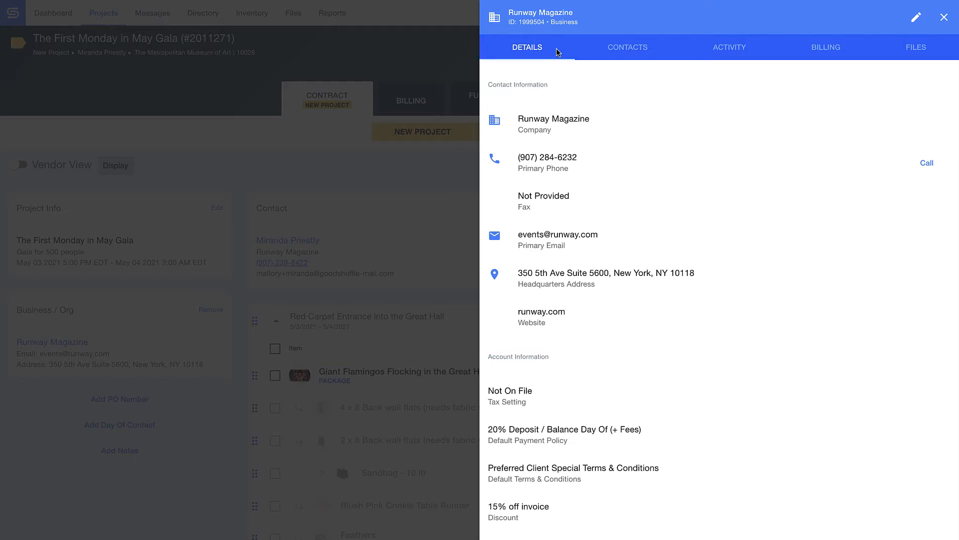
{"action": "mouse_move", "coordinate": [591, 50]}
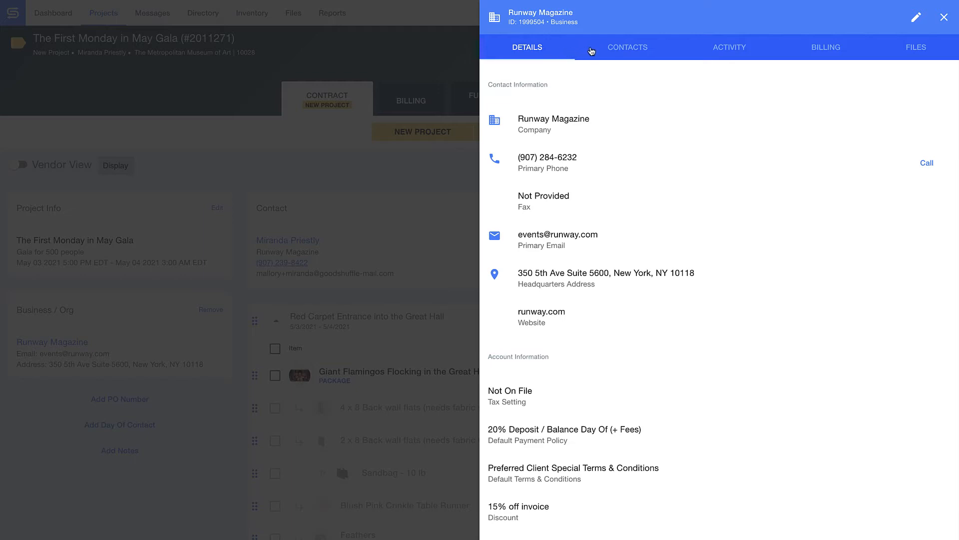
- Review Runway Magazine's Contacts, Activity, Billing and Files, then leave the panel
{"action": "left_click", "coordinate": [626, 47]}
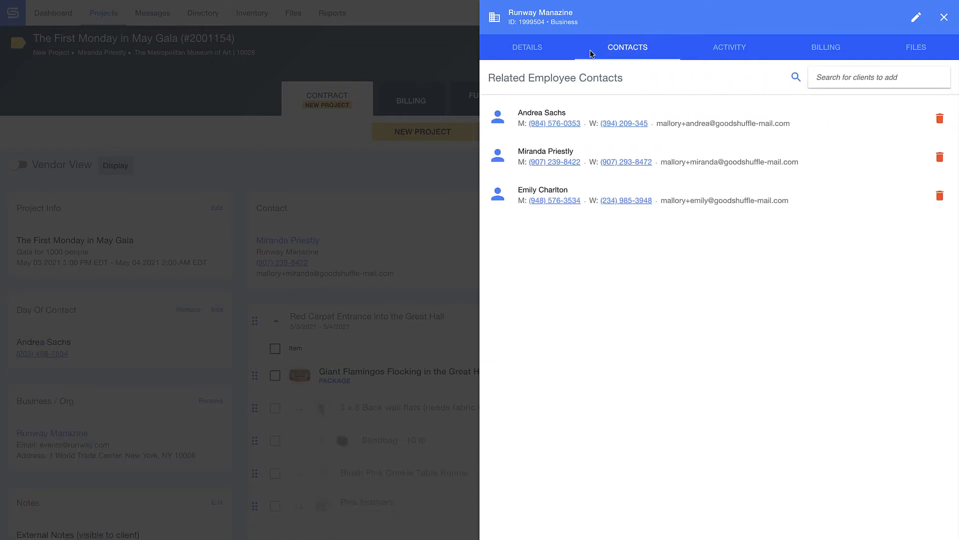
{"action": "left_click", "coordinate": [728, 47]}
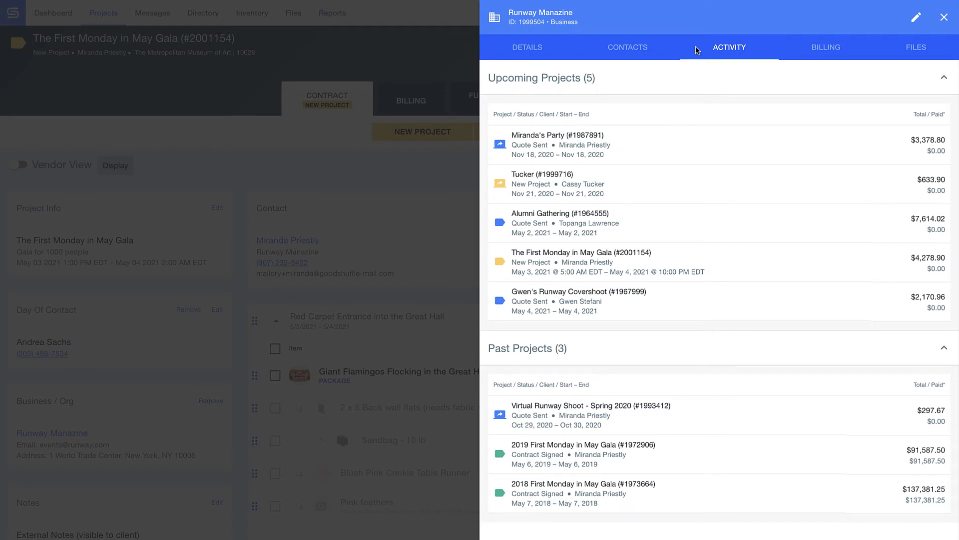
{"action": "mouse_move", "coordinate": [796, 44]}
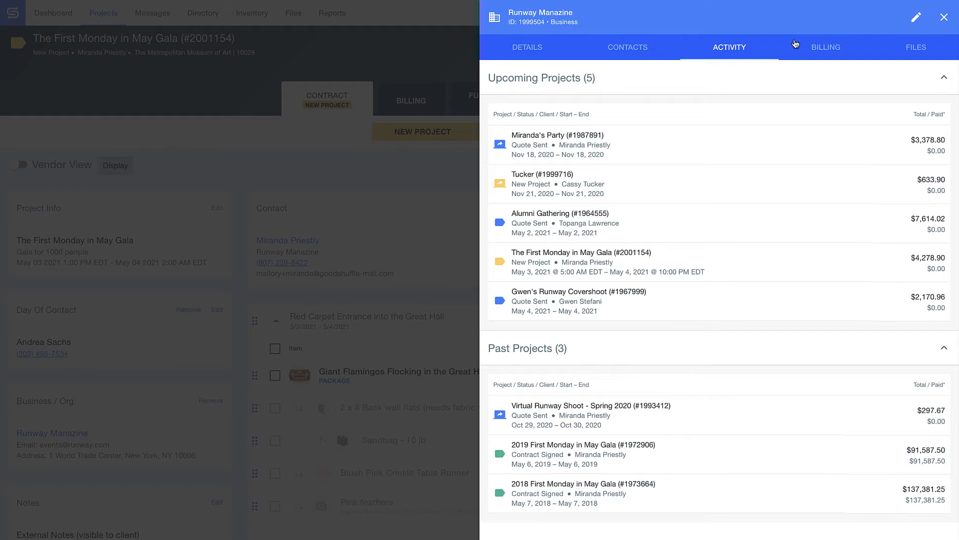
{"action": "left_click", "coordinate": [825, 47]}
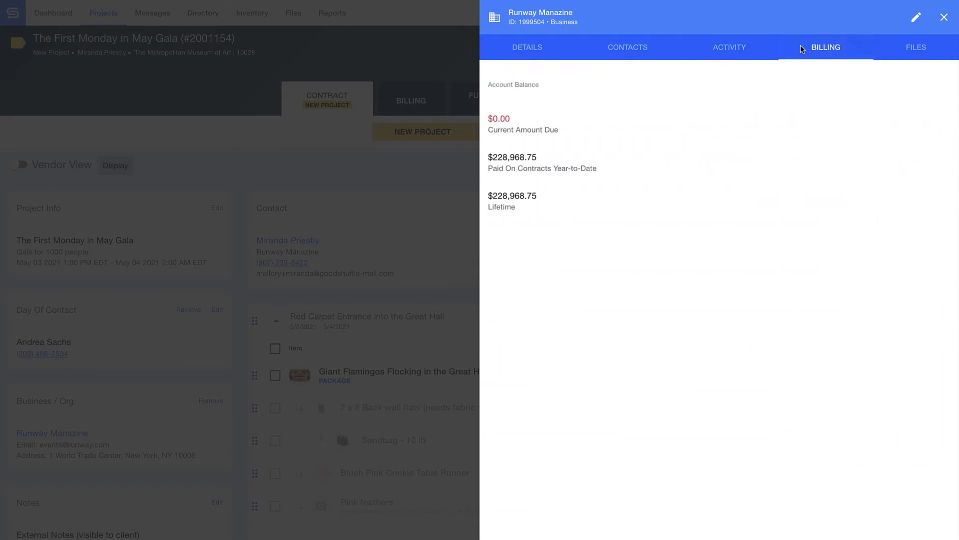
{"action": "mouse_move", "coordinate": [891, 48]}
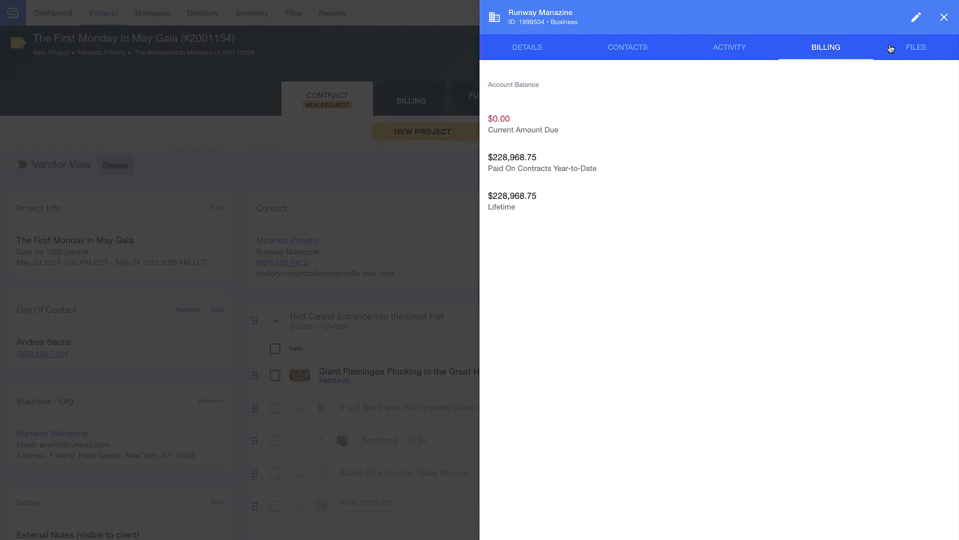
{"action": "left_click", "coordinate": [917, 47]}
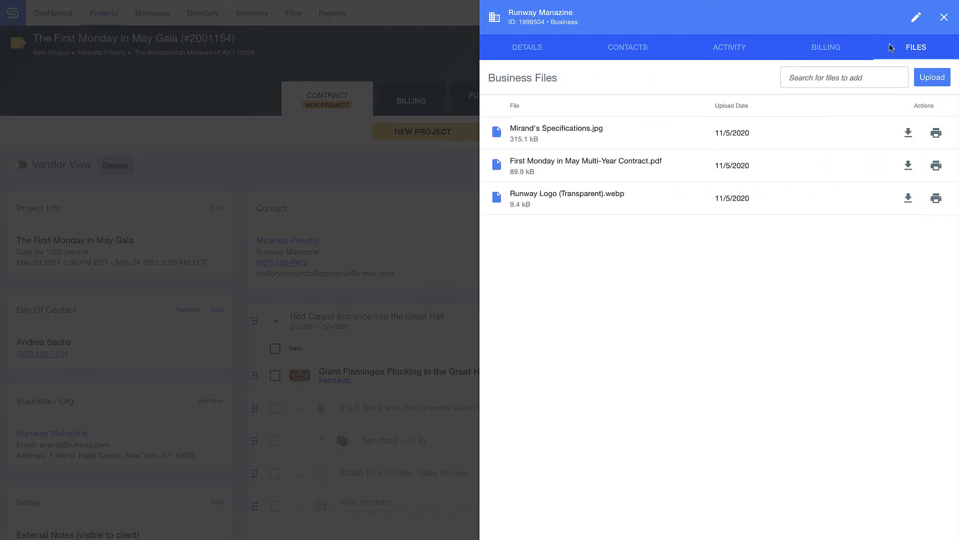
{"action": "left_click", "coordinate": [944, 17]}
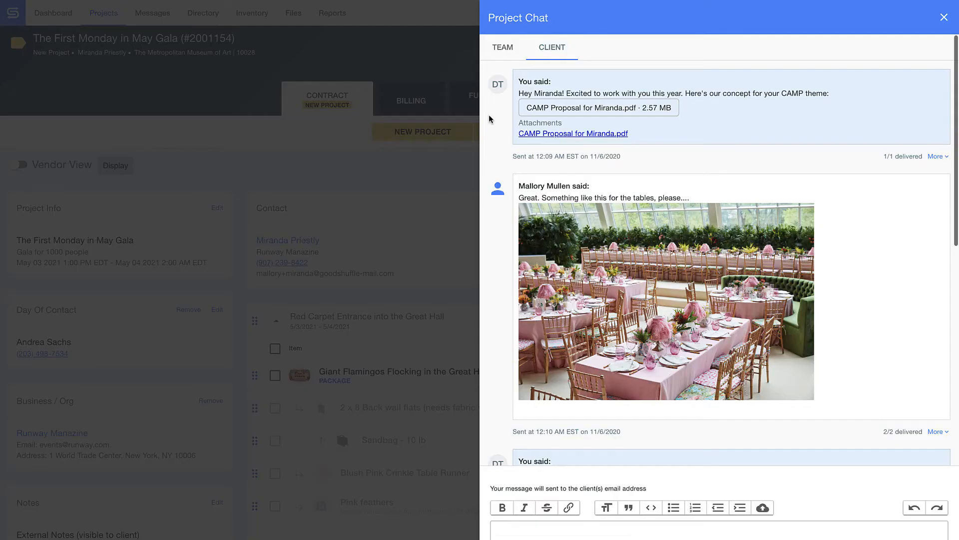
- Reply "You've got it!" in the client project chat and close the chat
{"action": "scroll", "scroll_direction": "down", "scroll_amount": 3}
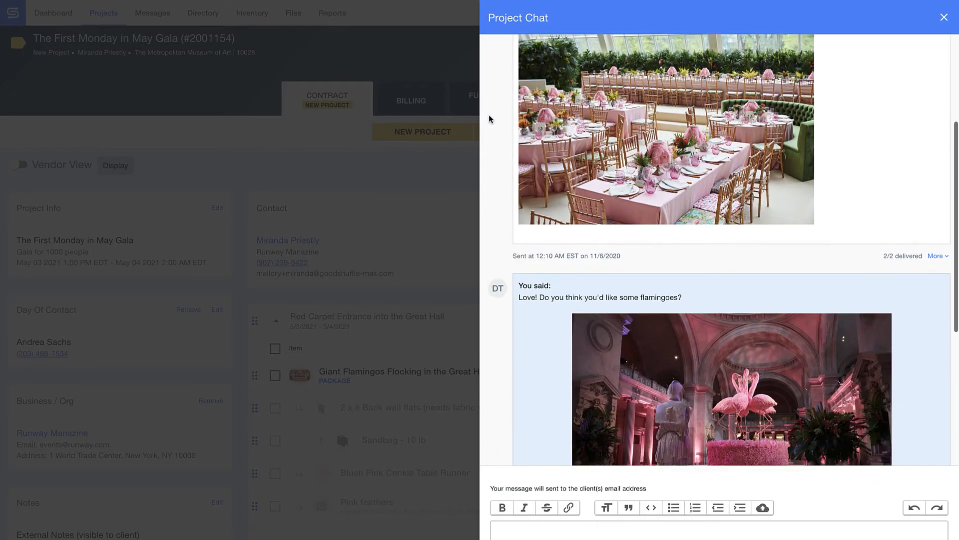
{"action": "scroll", "scroll_direction": "down", "scroll_amount": 3}
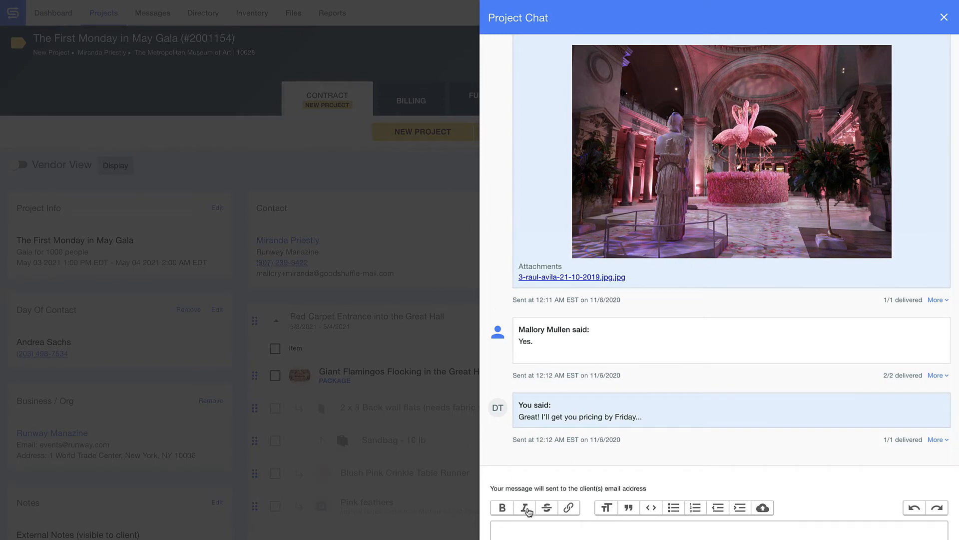
{"action": "type", "text": "You've got"}
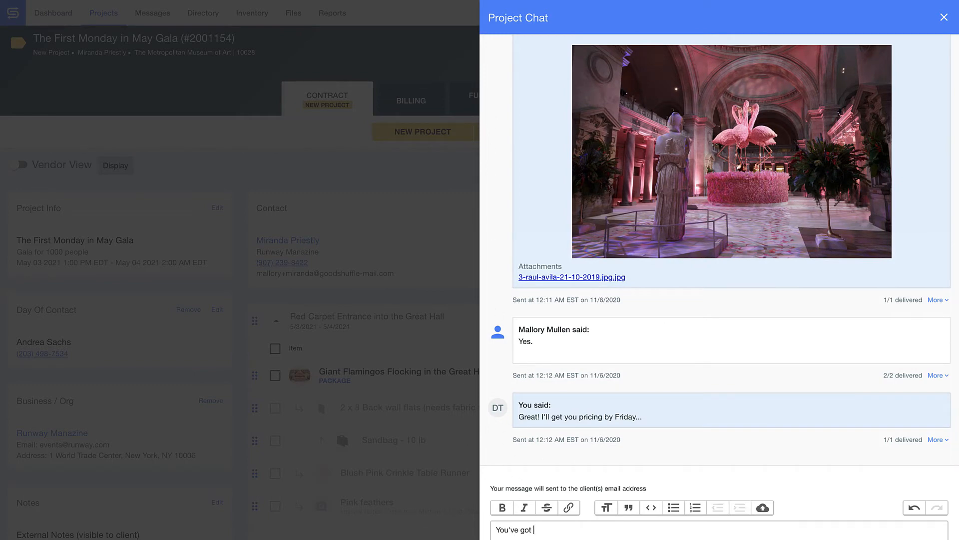
{"action": "key", "text": "Return"}
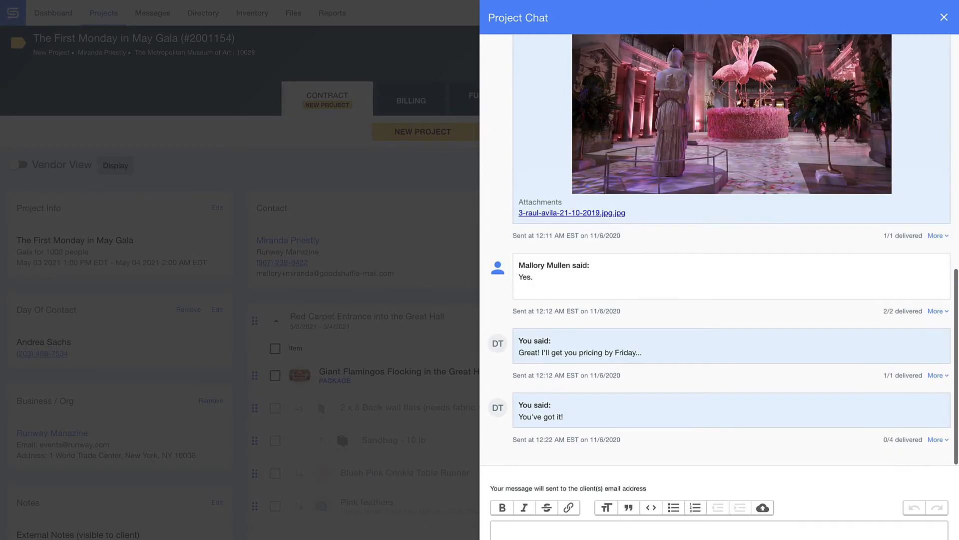
{"action": "left_click", "coordinate": [944, 17]}
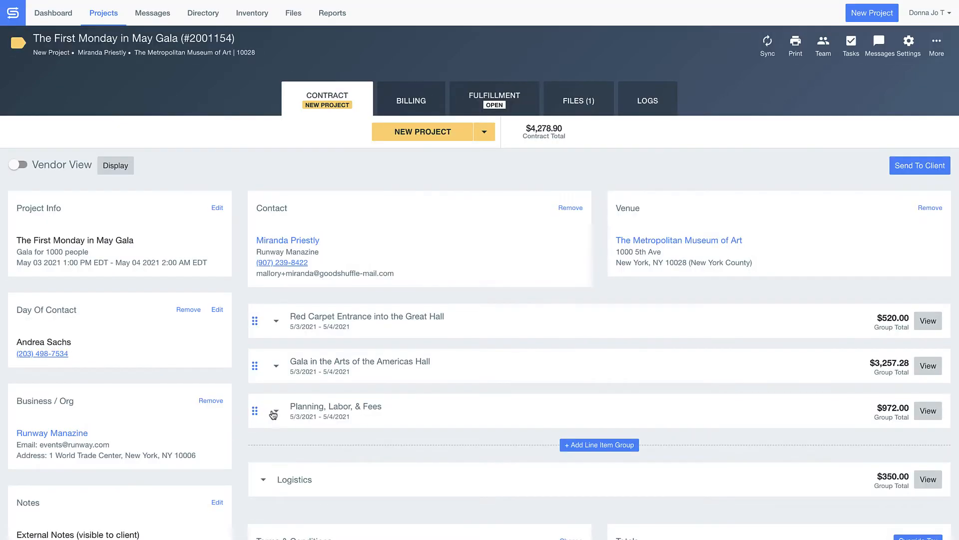
- Expand both item groups and scroll through the flamingo, guest table and Campy Florals packages
{"action": "left_click", "coordinate": [275, 366]}
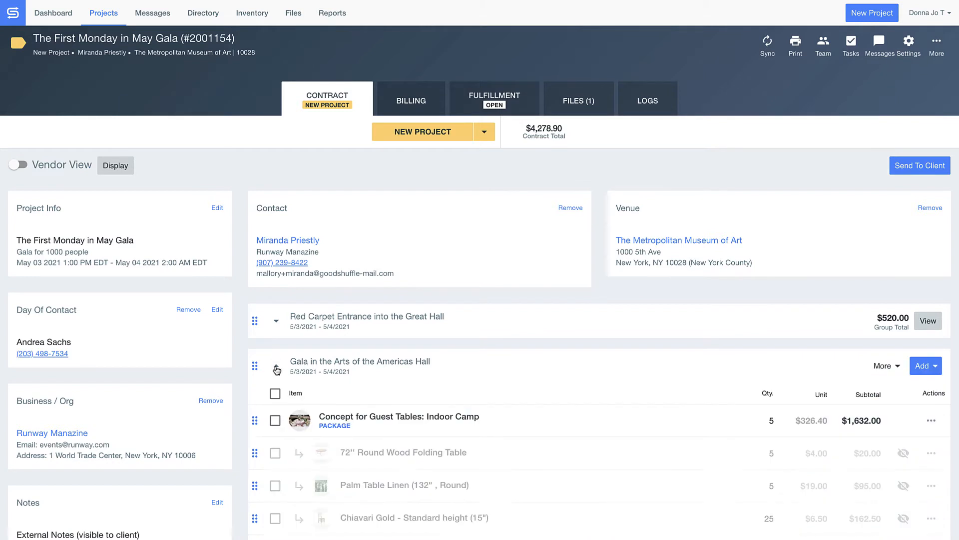
{"action": "left_click", "coordinate": [278, 321]}
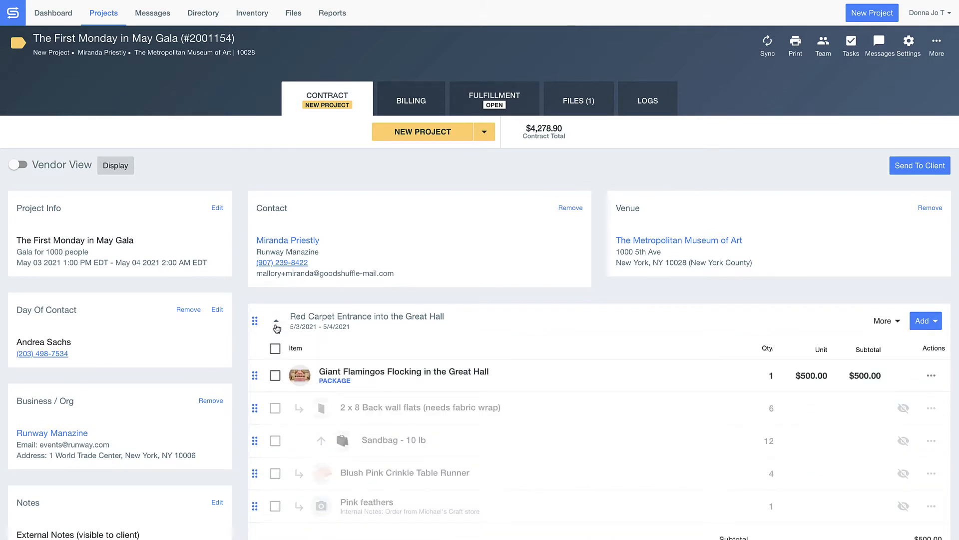
{"action": "scroll", "scroll_direction": "down", "scroll_amount": 3}
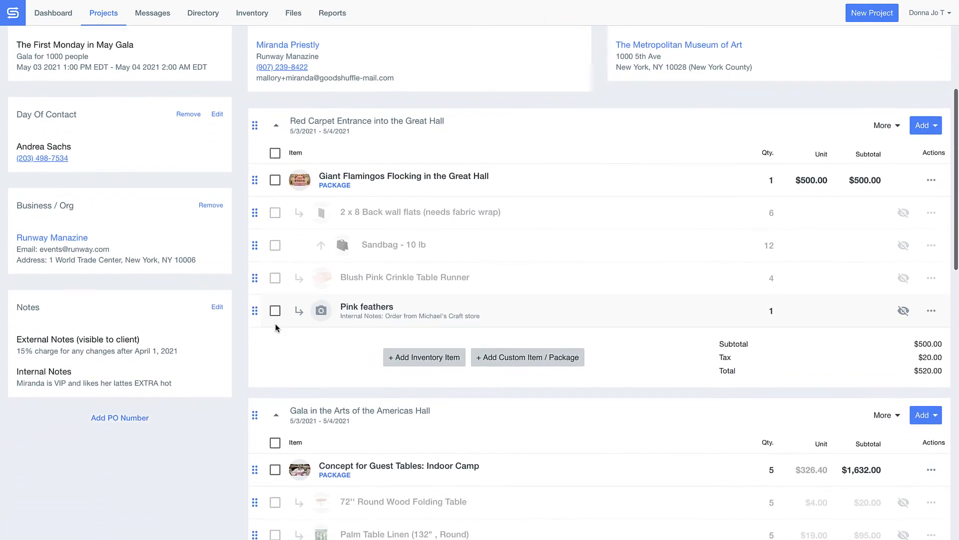
{"action": "scroll", "scroll_direction": "down", "scroll_amount": 3}
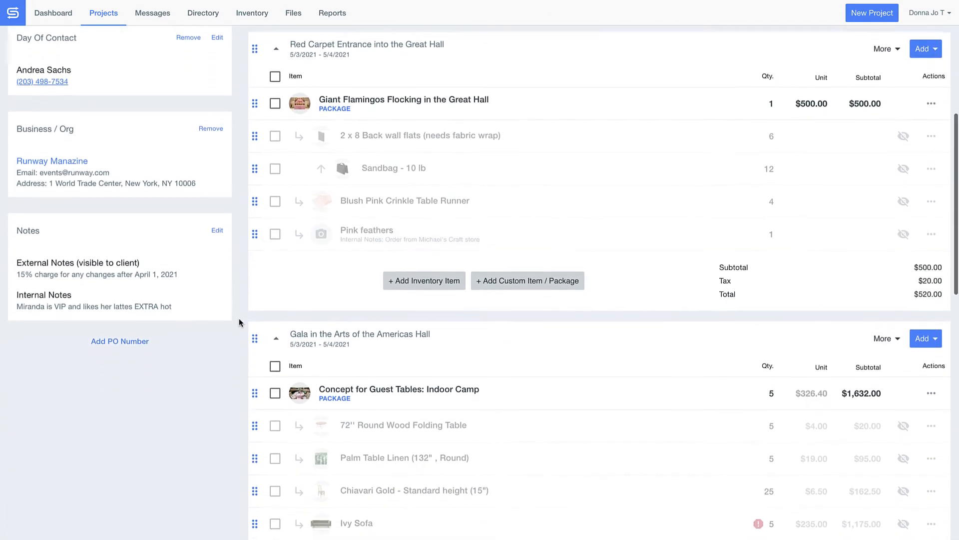
{"action": "scroll", "scroll_direction": "down", "scroll_amount": 3}
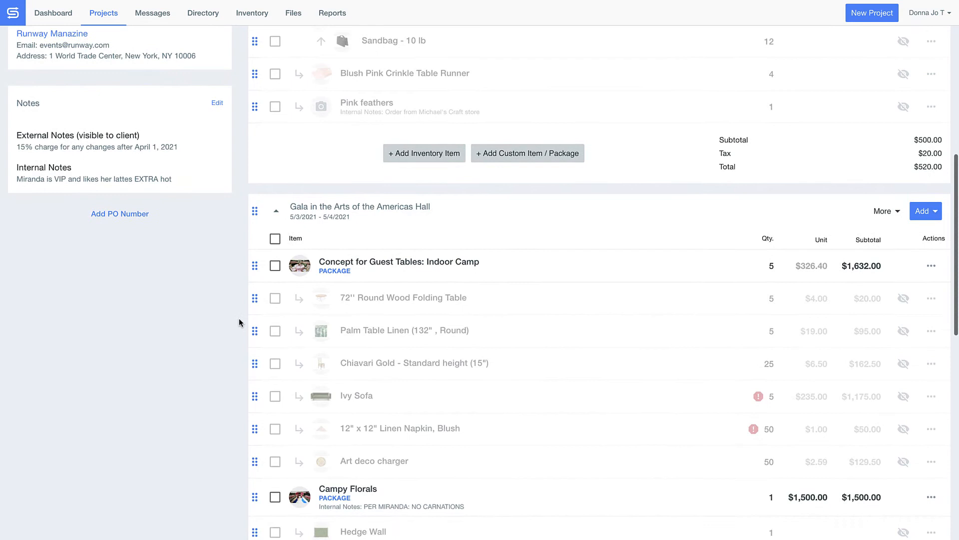
{"action": "scroll", "scroll_direction": "down", "scroll_amount": 3}
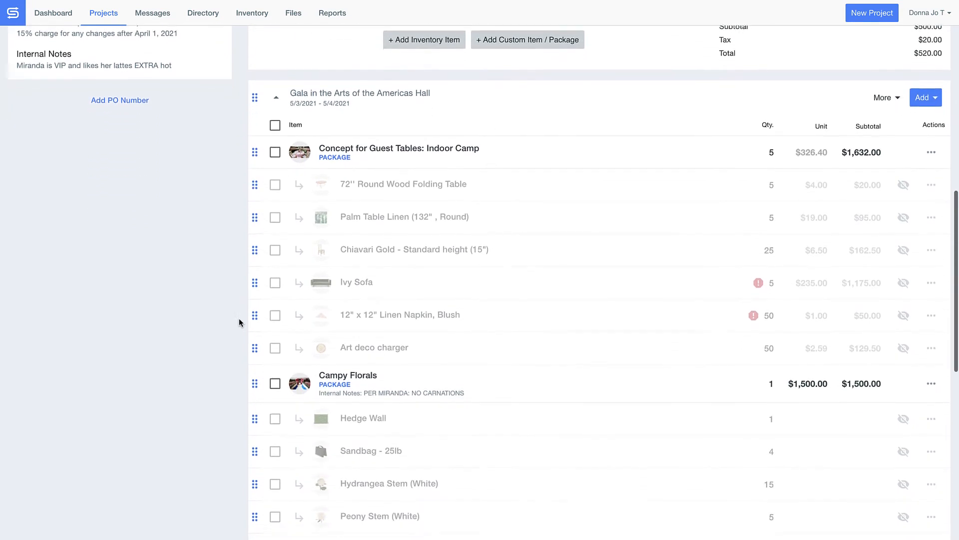
{"action": "scroll", "scroll_direction": "down", "scroll_amount": 3}
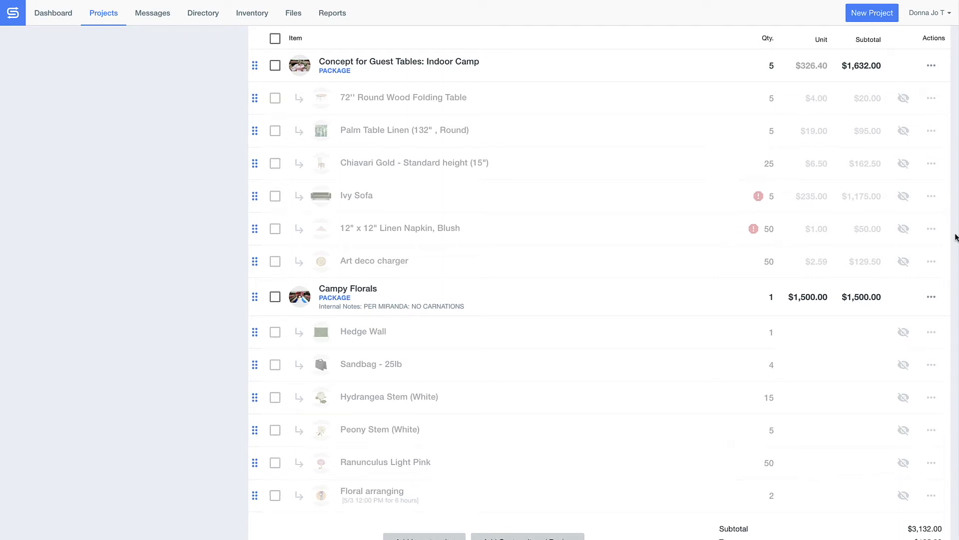
{"action": "mouse_move", "coordinate": [936, 237]}
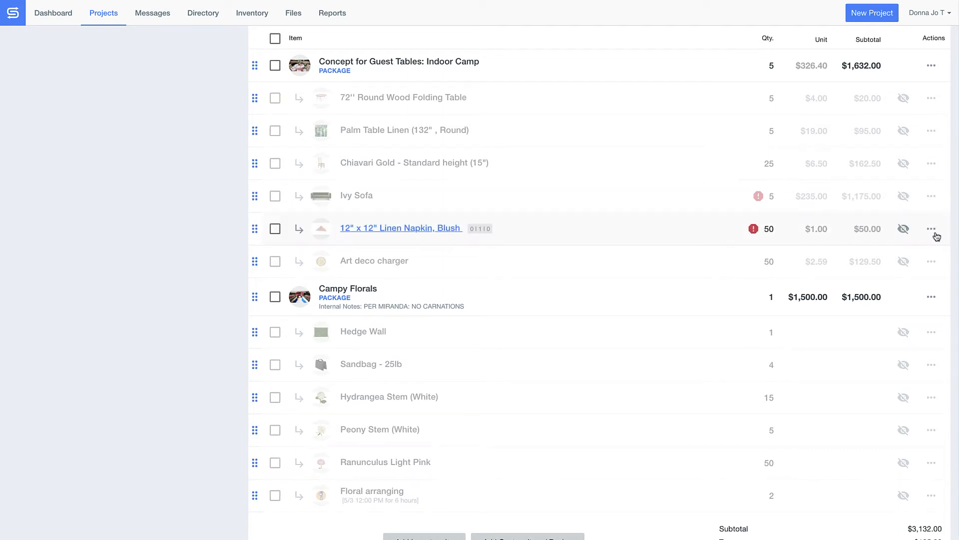
- View the blush 12" x 12" linen napkins' conflict and jump to the fulfillment tab
{"action": "left_click", "coordinate": [758, 229]}
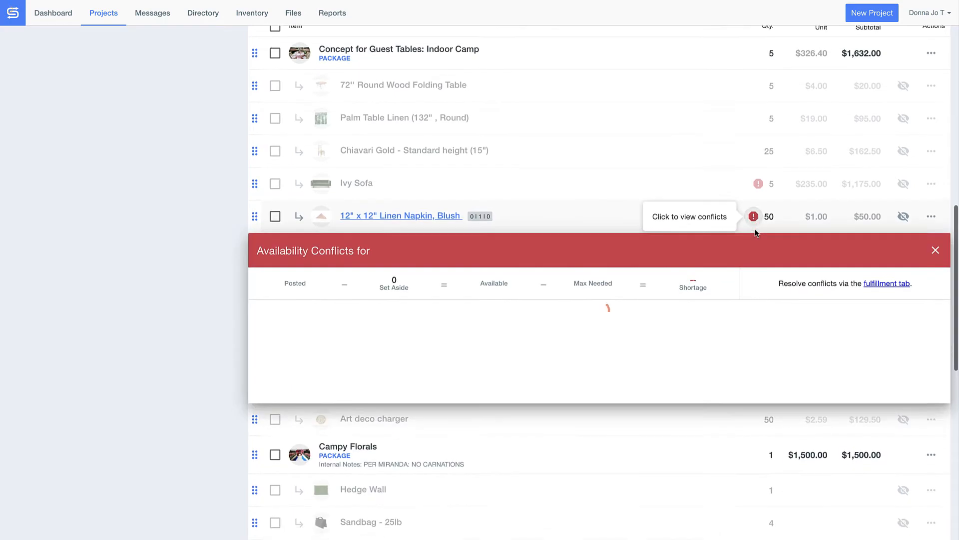
{"action": "left_click", "coordinate": [753, 216]}
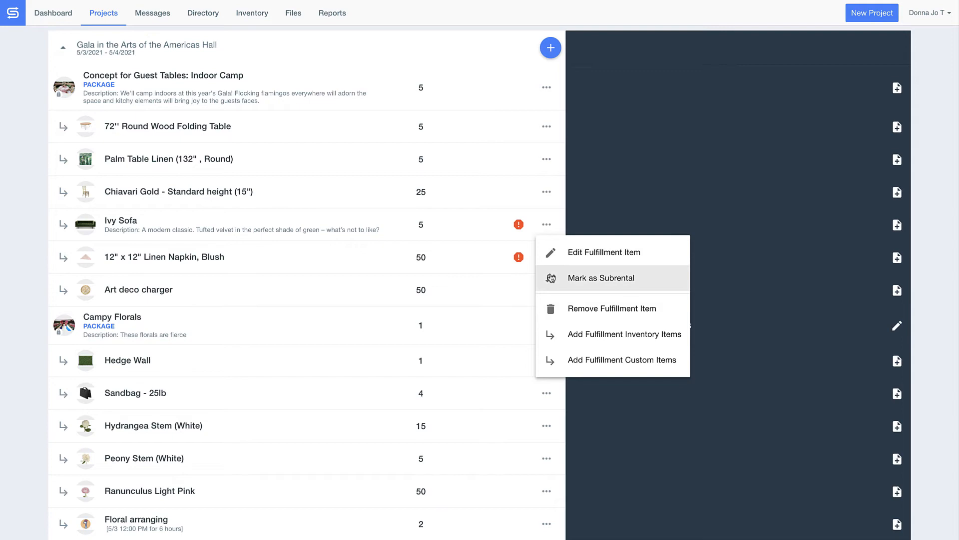
- Mark the blush linen napkins as a subrental noted LBL Subrental, $234, delivery 5/1 @ warehouse
{"action": "left_click", "coordinate": [607, 278]}
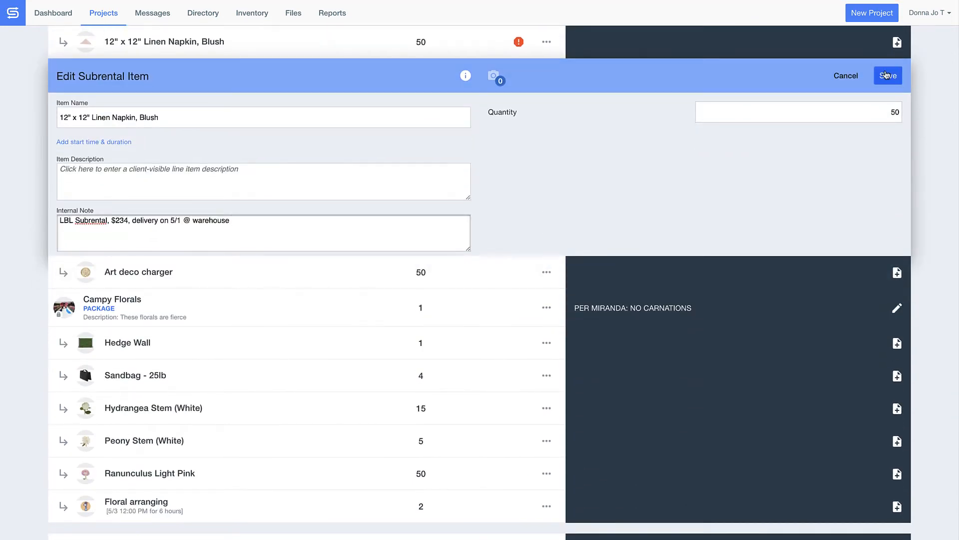
{"action": "left_click", "coordinate": [887, 75]}
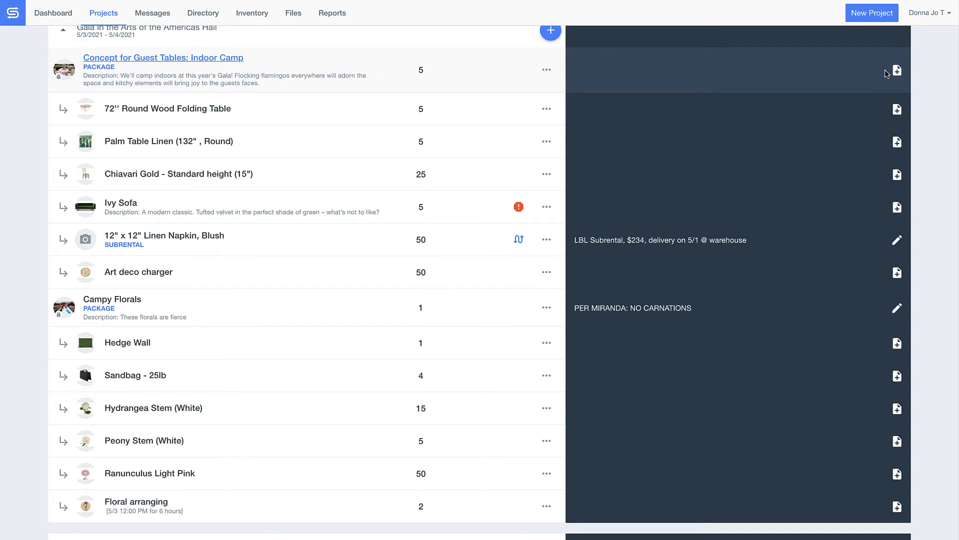
{"action": "scroll", "scroll_direction": "up", "scroll_amount": 3}
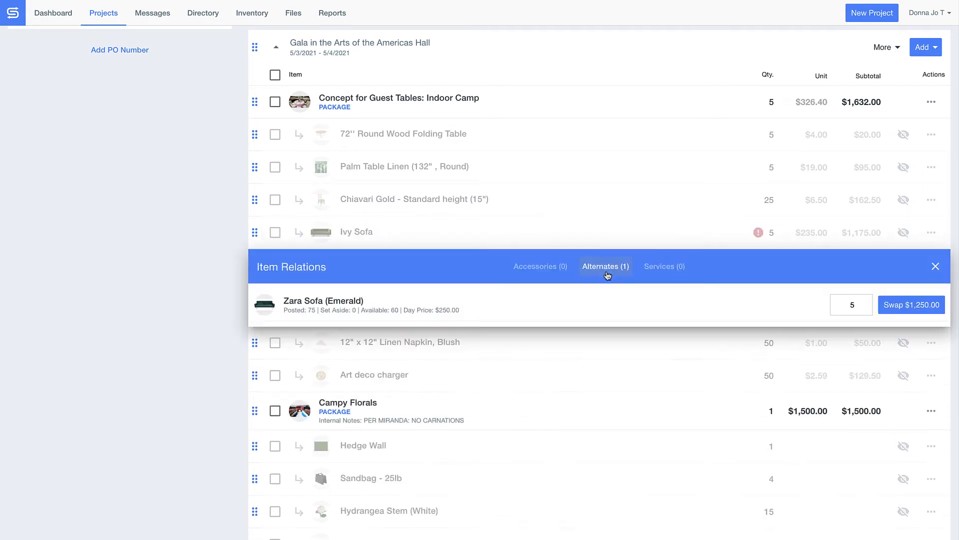
{"action": "mouse_move", "coordinate": [850, 304]}
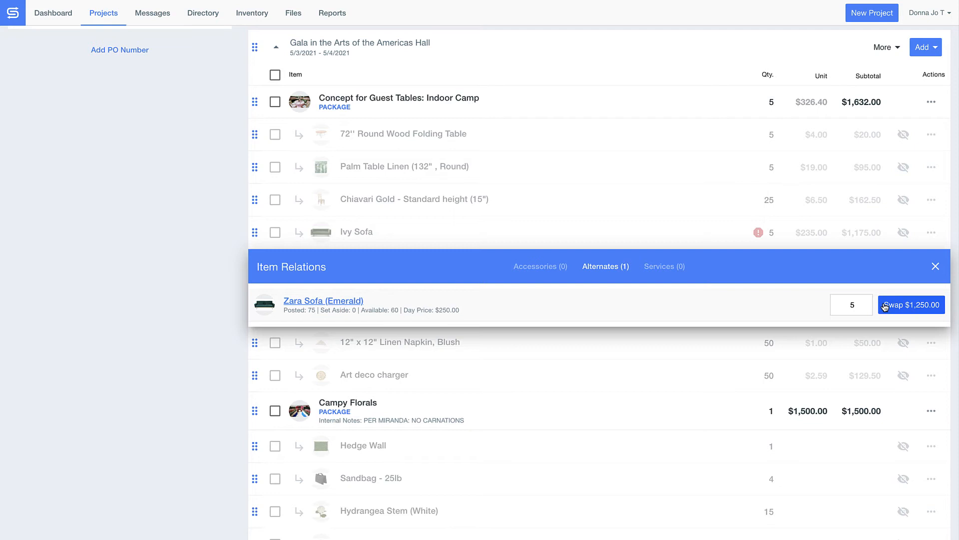
- Swap the Ivy Sofa for the $1,250.00 Zara Sofa (Emerald) alternate, raising the package to $1,707
{"action": "left_click", "coordinate": [911, 305]}
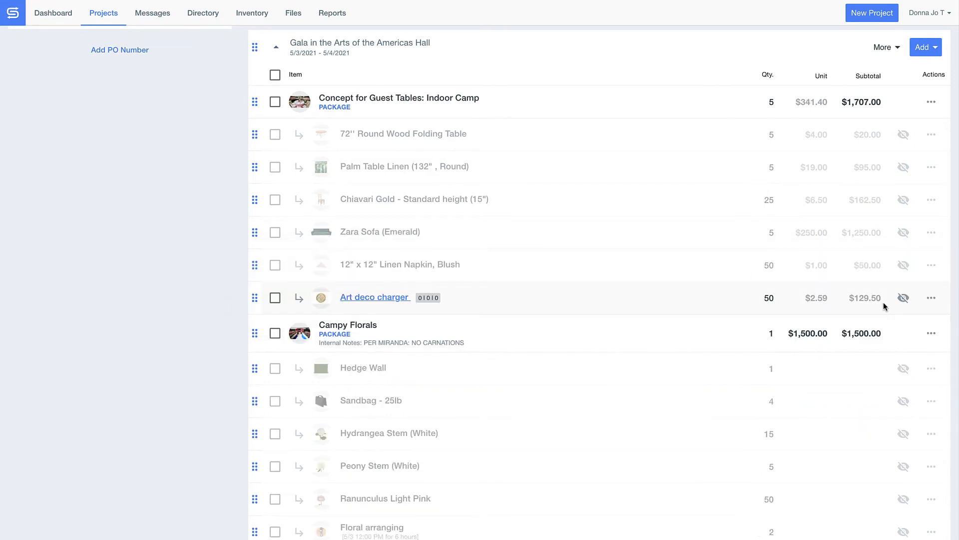
{"action": "scroll", "scroll_direction": "up", "scroll_amount": 3}
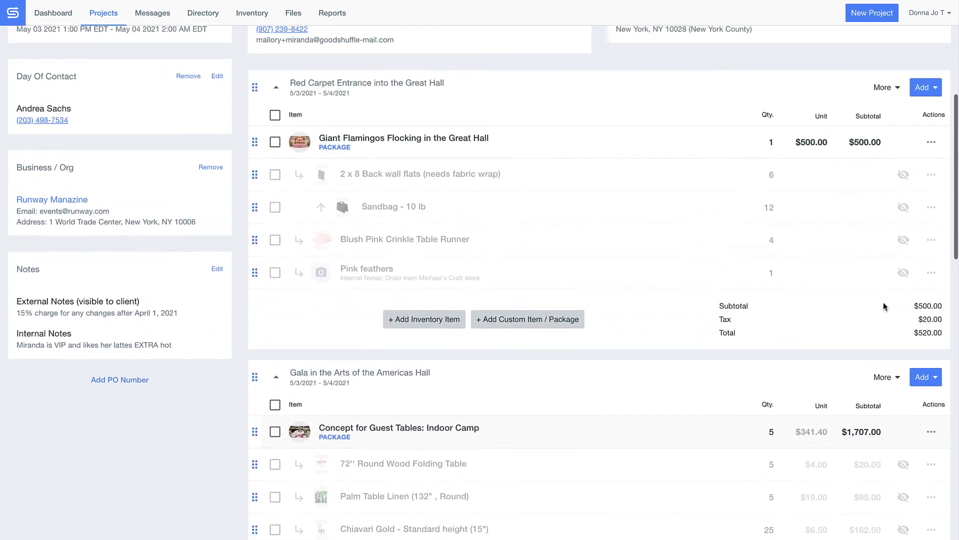
{"action": "scroll", "scroll_direction": "up", "scroll_amount": 3}
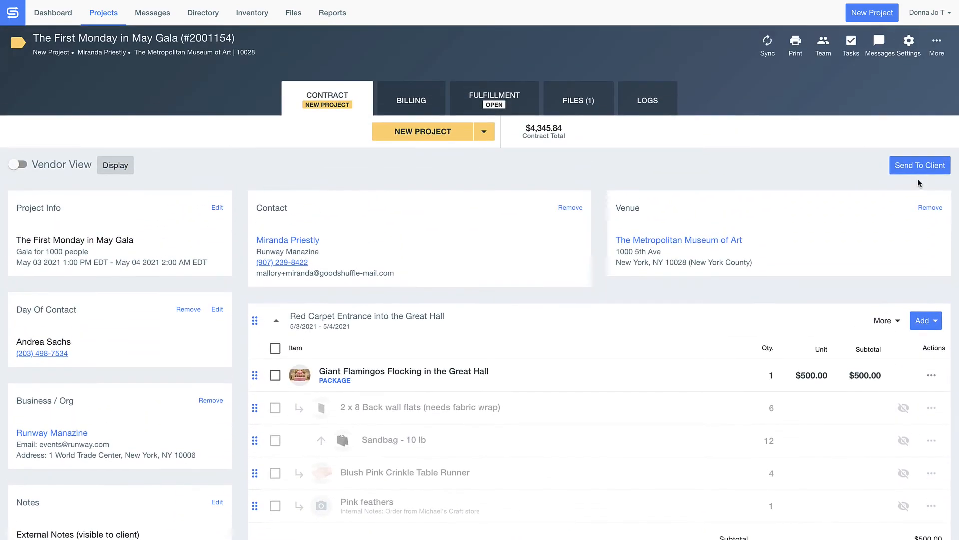
- Send the $4,345.84 First Monday in May Gala quote email to the client
{"action": "left_click", "coordinate": [919, 165]}
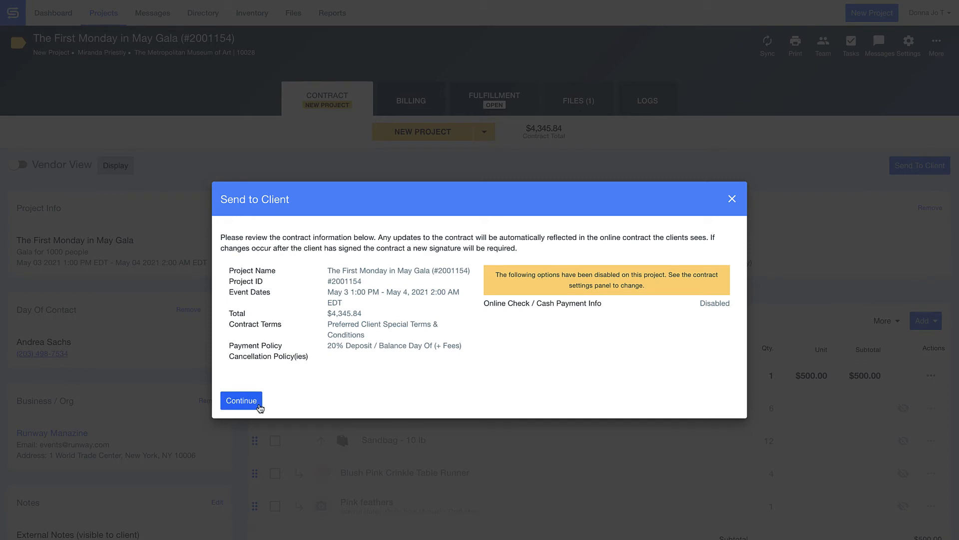
{"action": "left_click", "coordinate": [240, 399]}
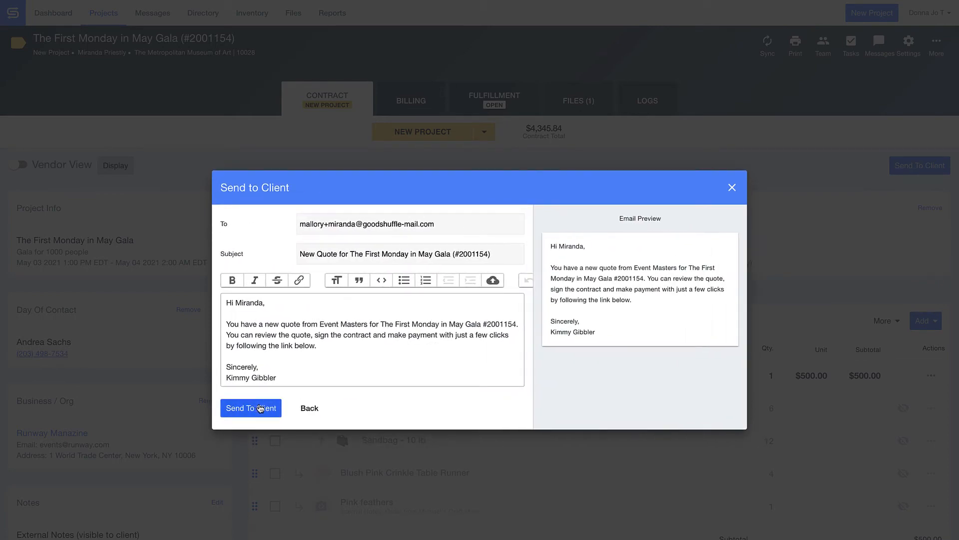
{"action": "left_click", "coordinate": [250, 408]}
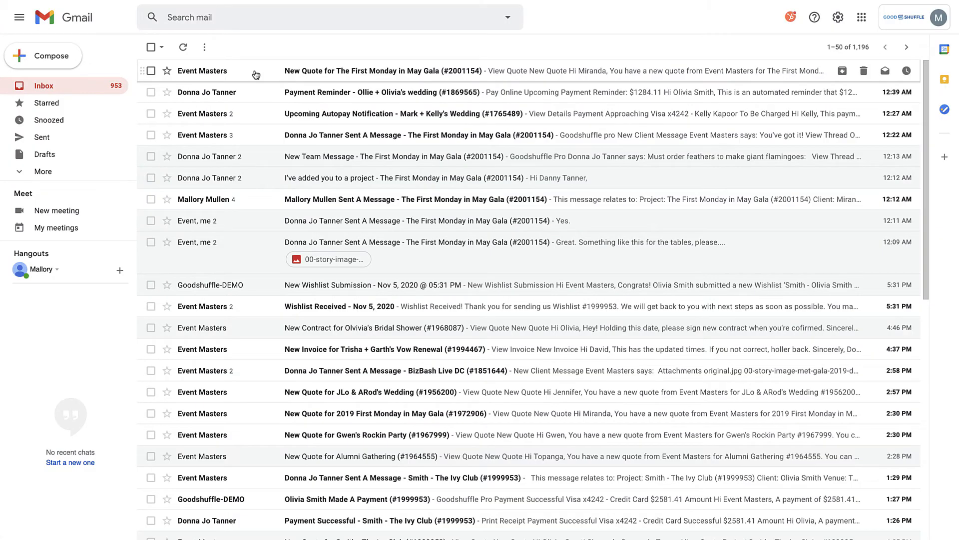
- From the 'New Quote for The First Monday in May Gala' email, reach the online quote's Review step
{"action": "left_click", "coordinate": [398, 70]}
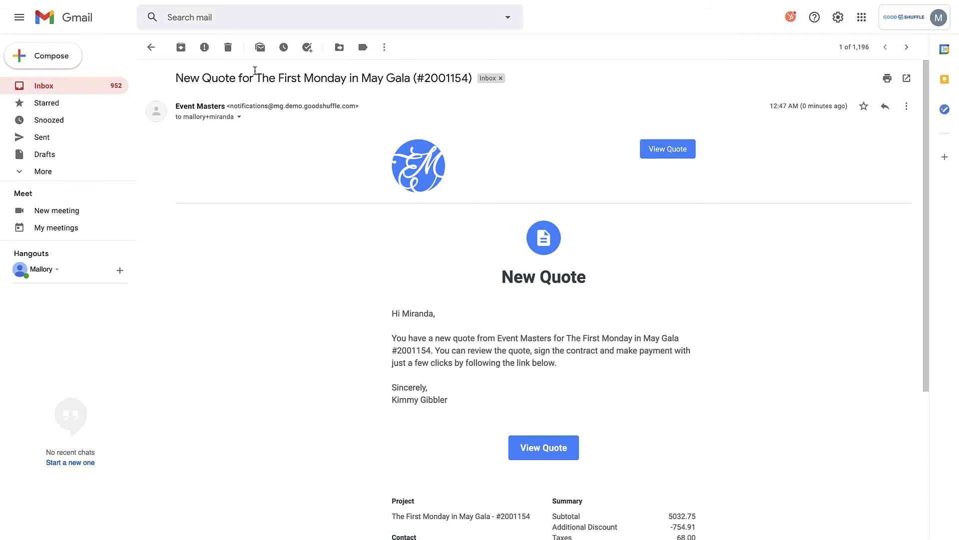
{"action": "scroll", "scroll_direction": "down", "scroll_amount": 3}
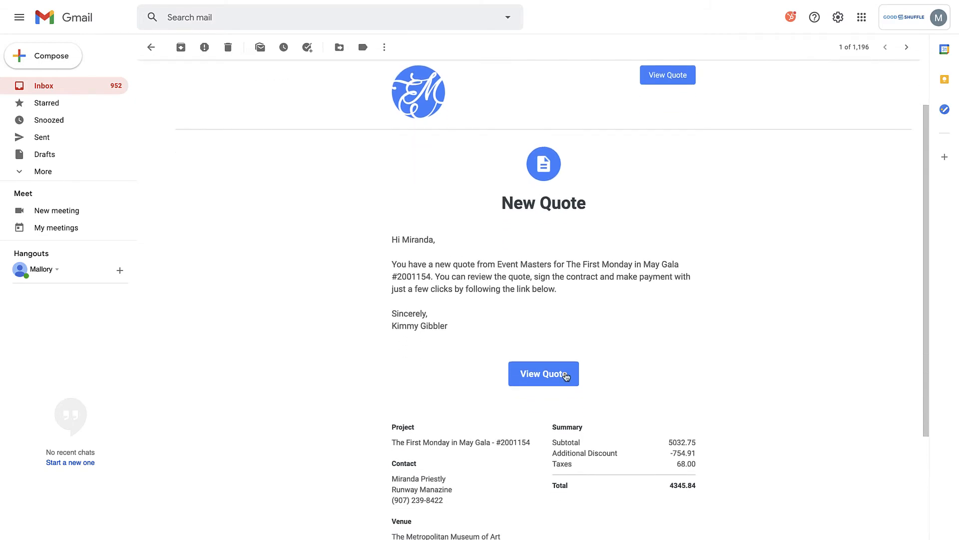
{"action": "left_click", "coordinate": [544, 374]}
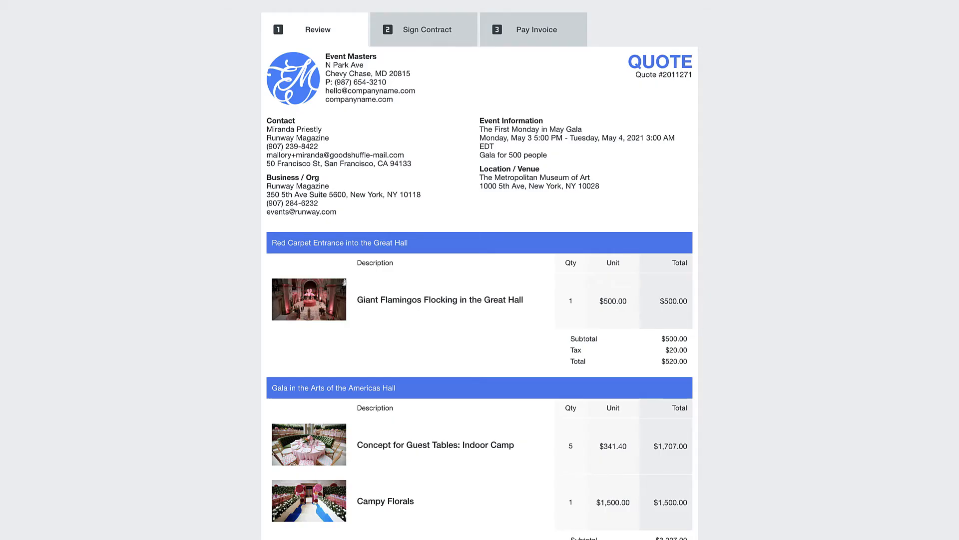
{"action": "scroll", "scroll_direction": "down", "scroll_amount": 3}
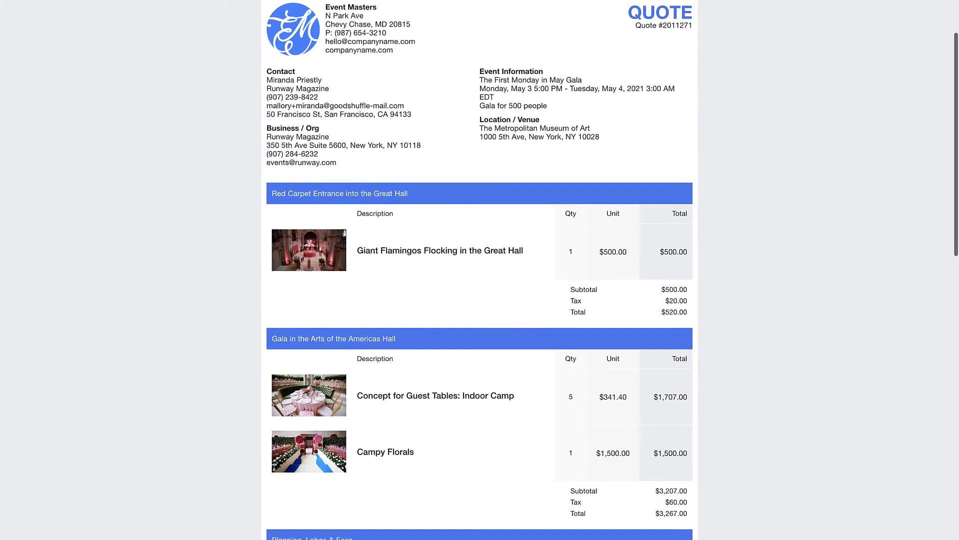
{"action": "mouse_move", "coordinate": [309, 396]}
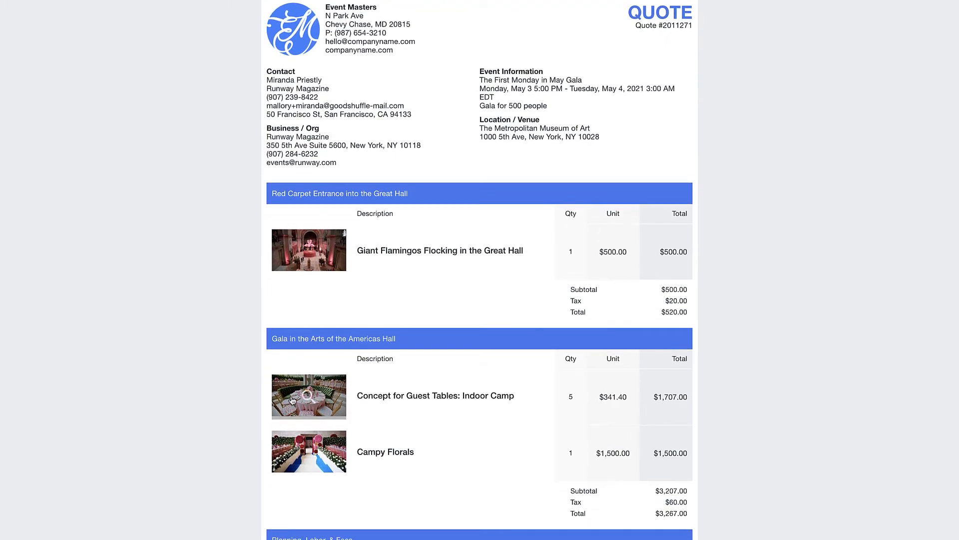
{"action": "left_click", "coordinate": [309, 397]}
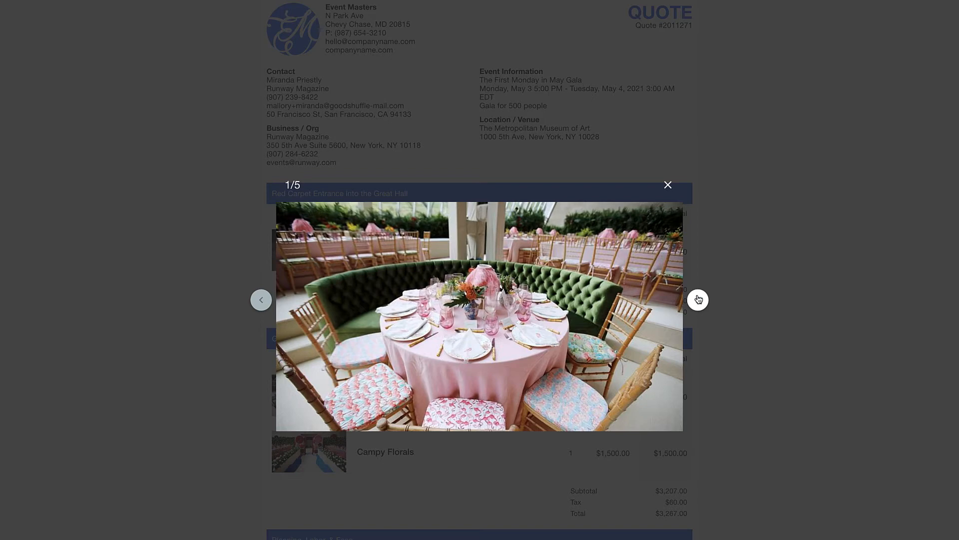
{"action": "left_click", "coordinate": [698, 300]}
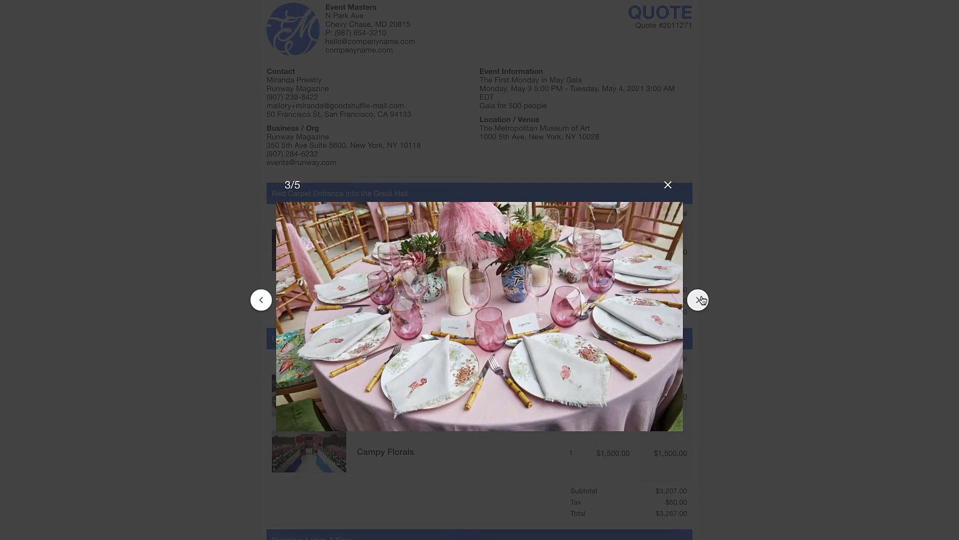
{"action": "left_click", "coordinate": [697, 299]}
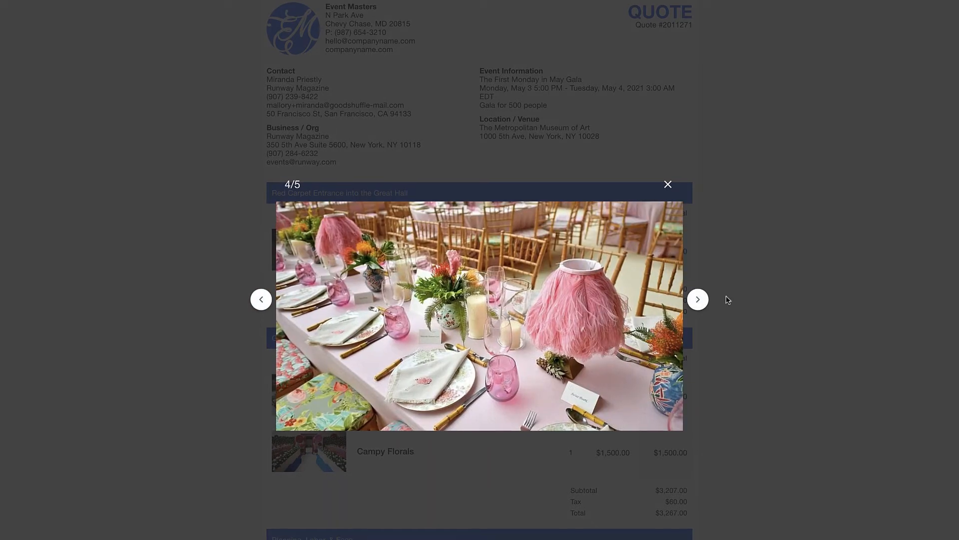
{"action": "left_click", "coordinate": [668, 184]}
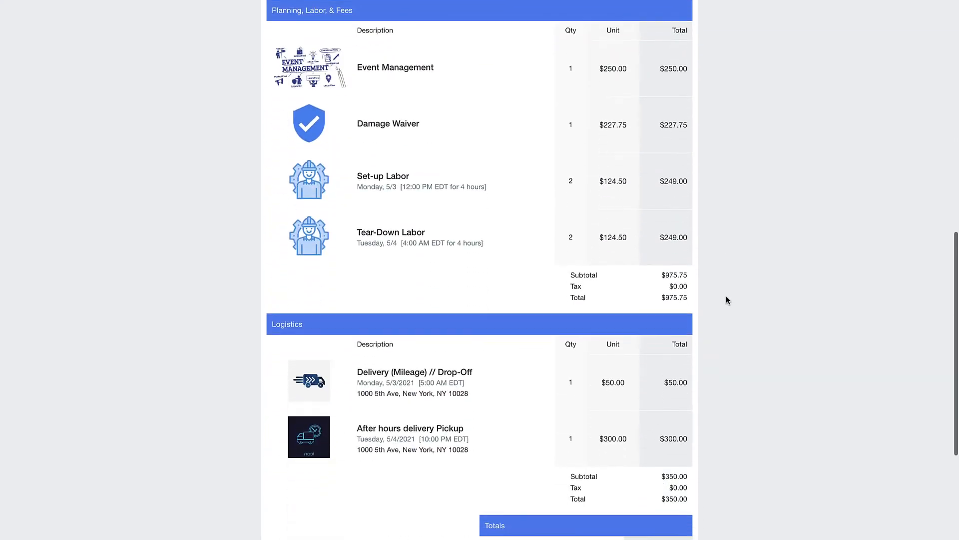
{"action": "scroll", "scroll_direction": "down", "scroll_amount": 3}
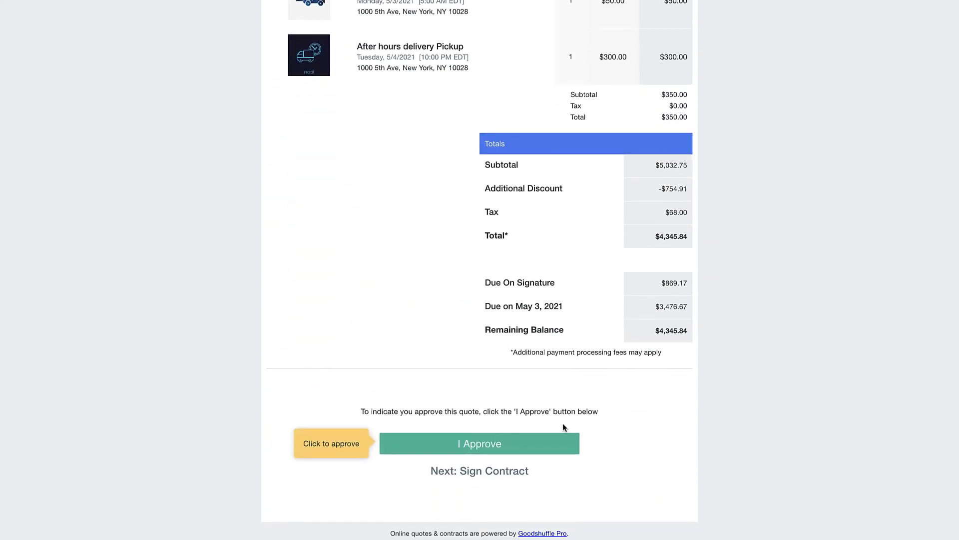
- Approve the quote and sign the contract as Miranda Priestly
{"action": "left_click", "coordinate": [478, 443]}
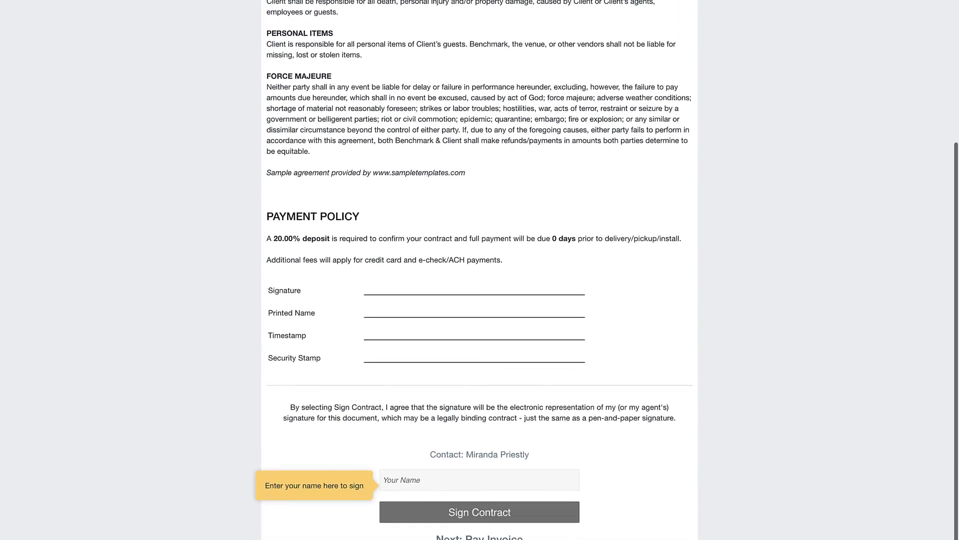
{"action": "type", "text": "Miranda P"}
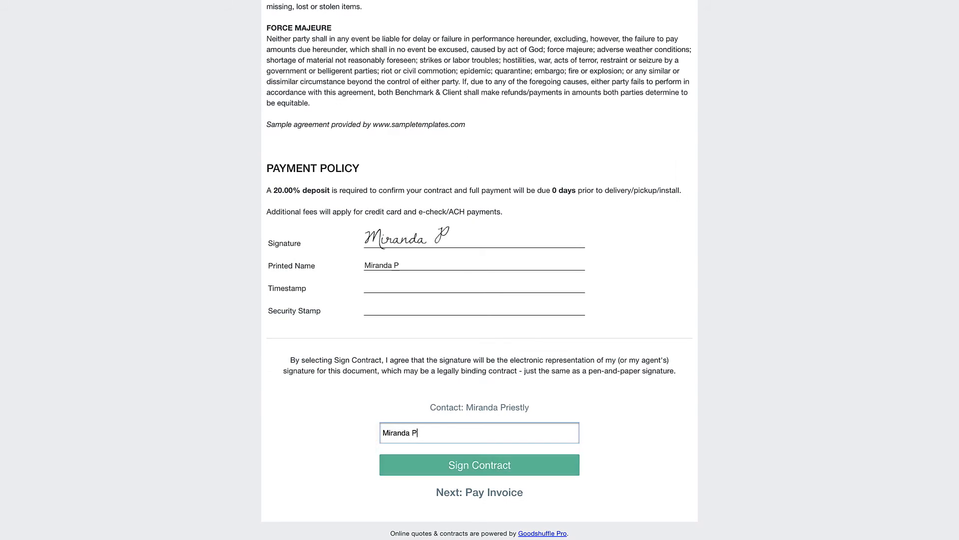
{"action": "type", "text": "riestly"}
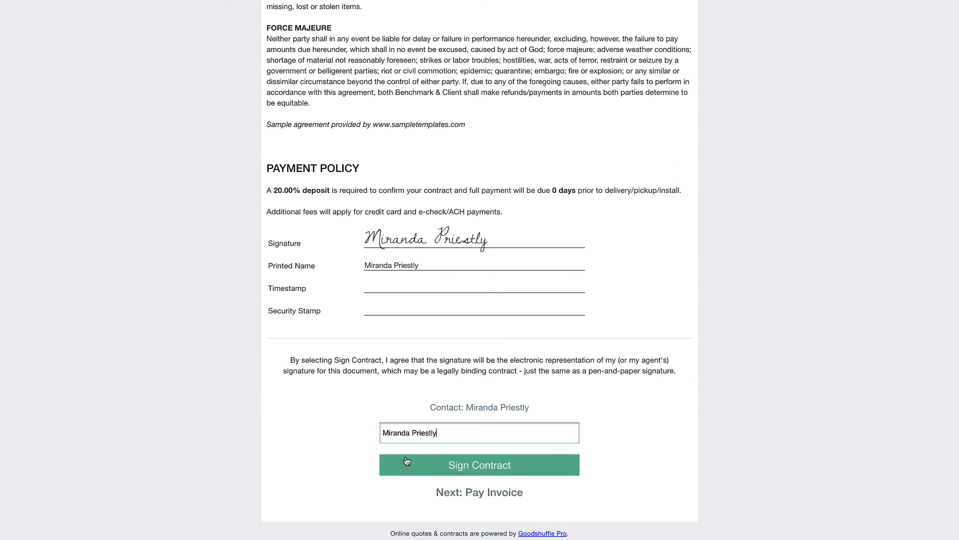
{"action": "left_click", "coordinate": [478, 464]}
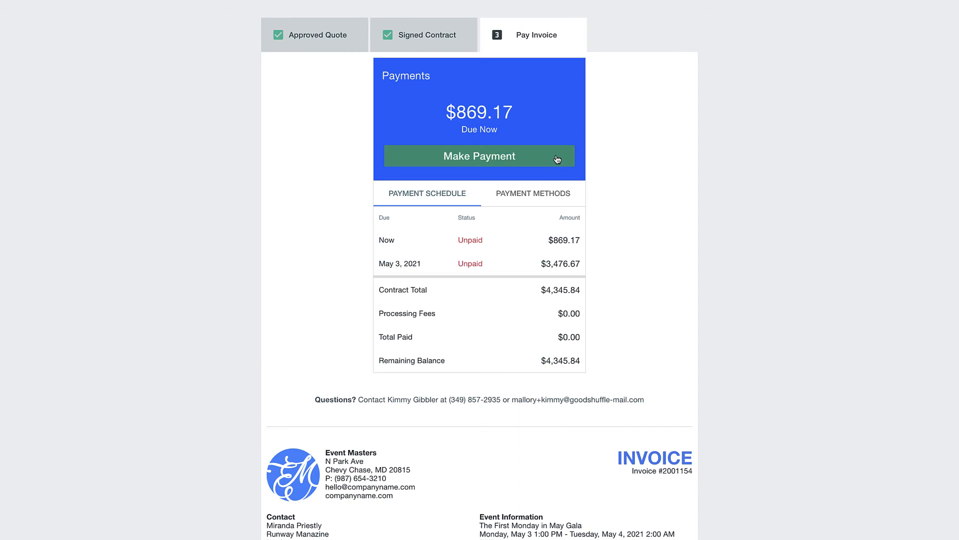
- Confirm the $897.68 deposit payment with the Visa x4242 card and dismiss the success message
{"action": "left_click", "coordinate": [478, 156]}
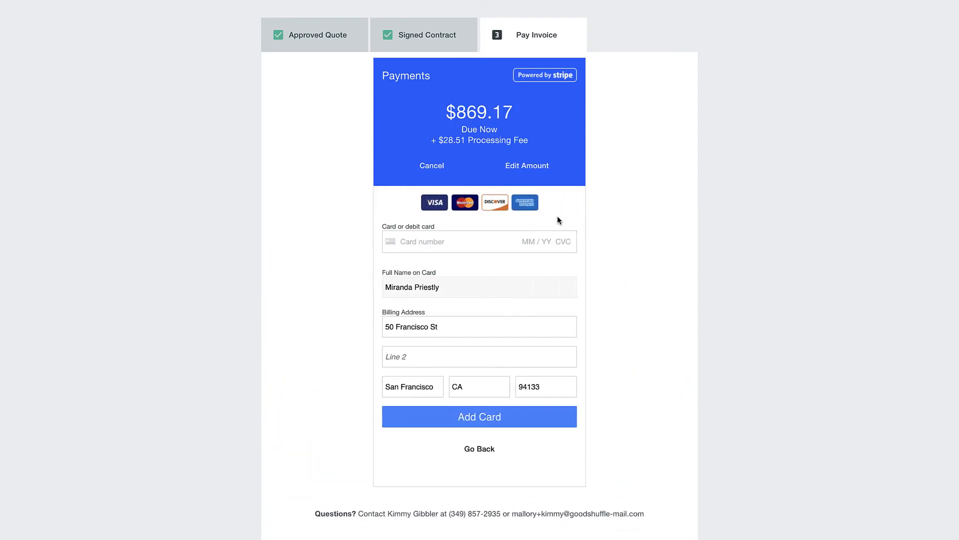
{"action": "left_click", "coordinate": [479, 416]}
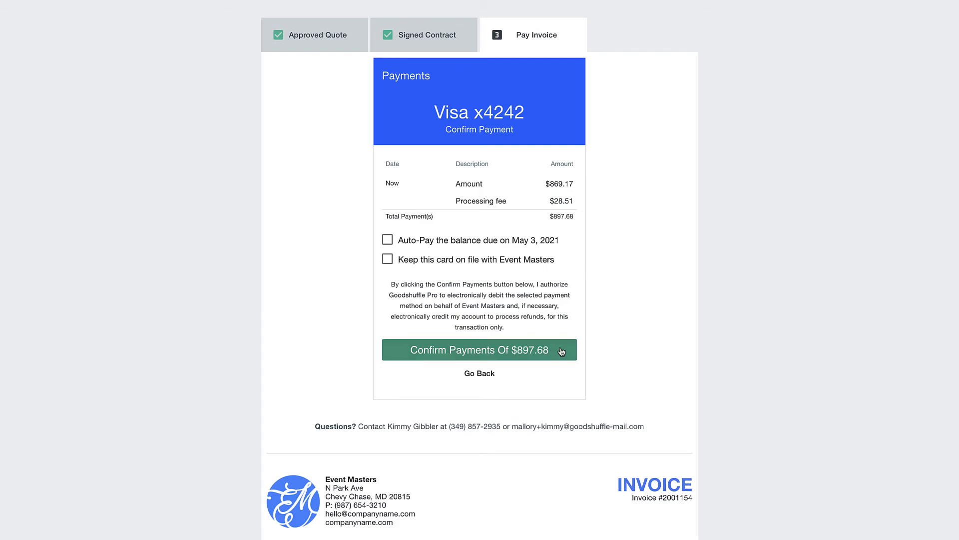
{"action": "left_click", "coordinate": [479, 349]}
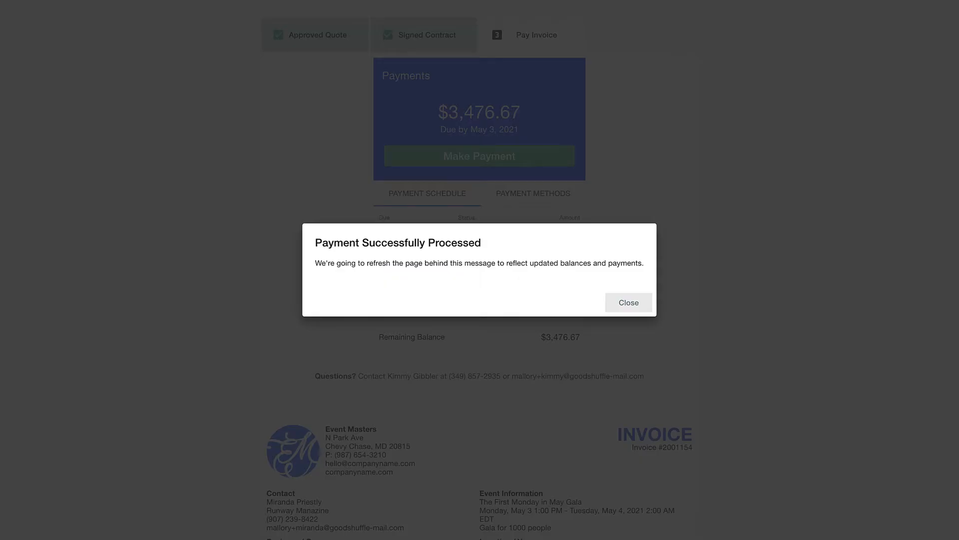
{"action": "left_click", "coordinate": [628, 302]}
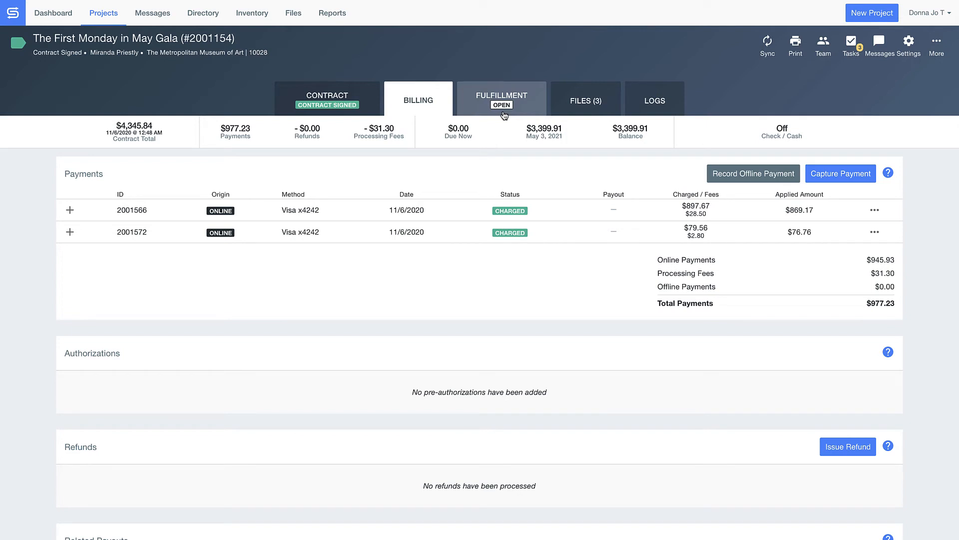
- Post 'Amazon shipment for feathers is expected on time!!! =)' in the project's team chat from Fulfillment
{"action": "left_click", "coordinate": [501, 99]}
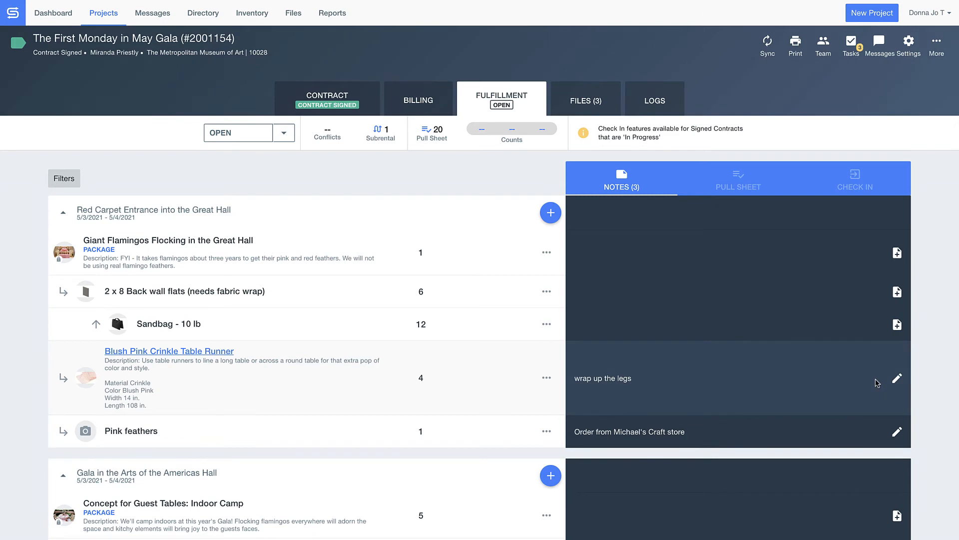
{"action": "left_click", "coordinate": [878, 42]}
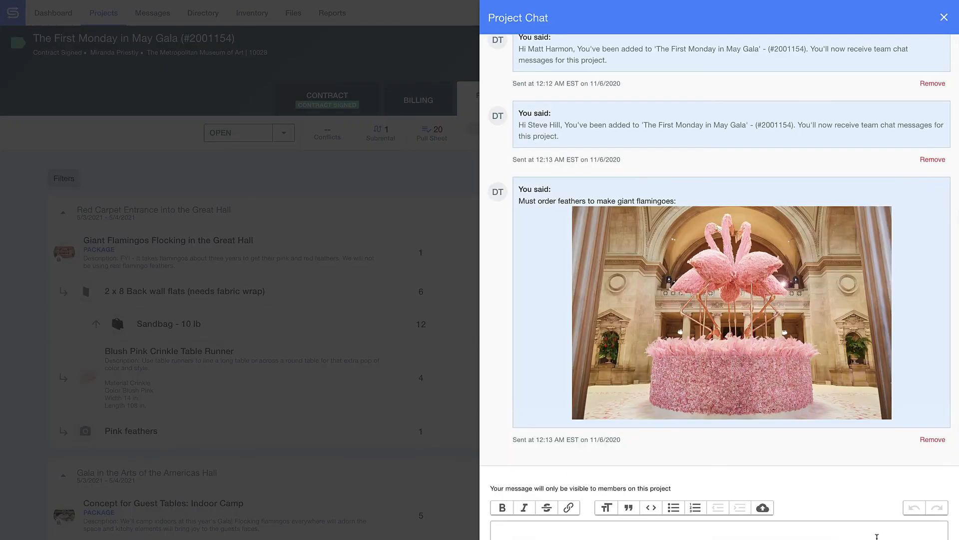
{"action": "type", "text": "Amazon shipment for feathers is expected on time!!! ="}
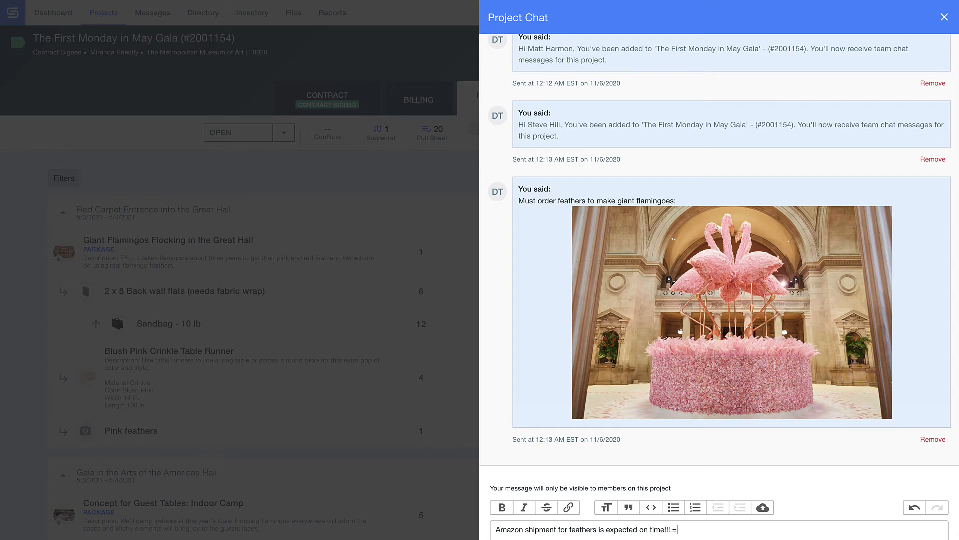
{"action": "type", "text": ")"}
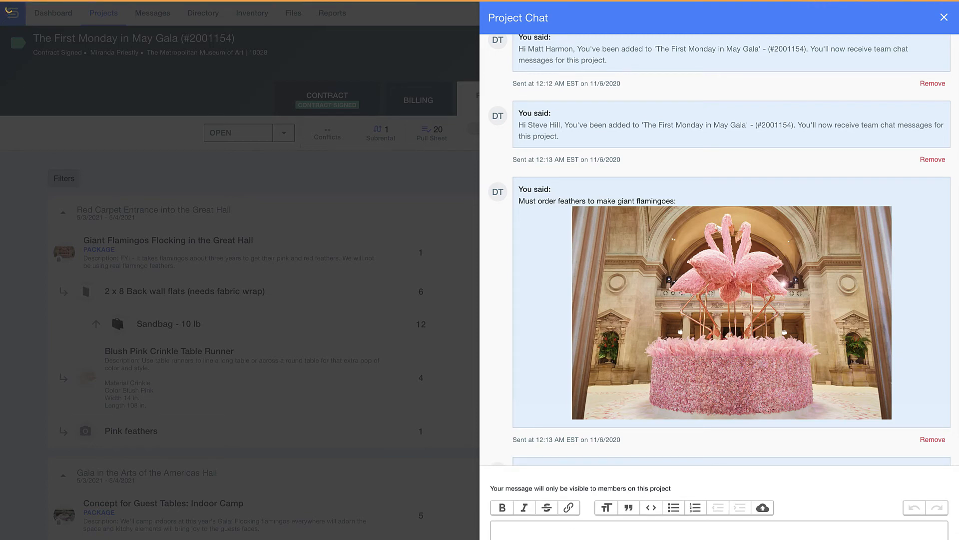
{"action": "left_click", "coordinate": [944, 17]}
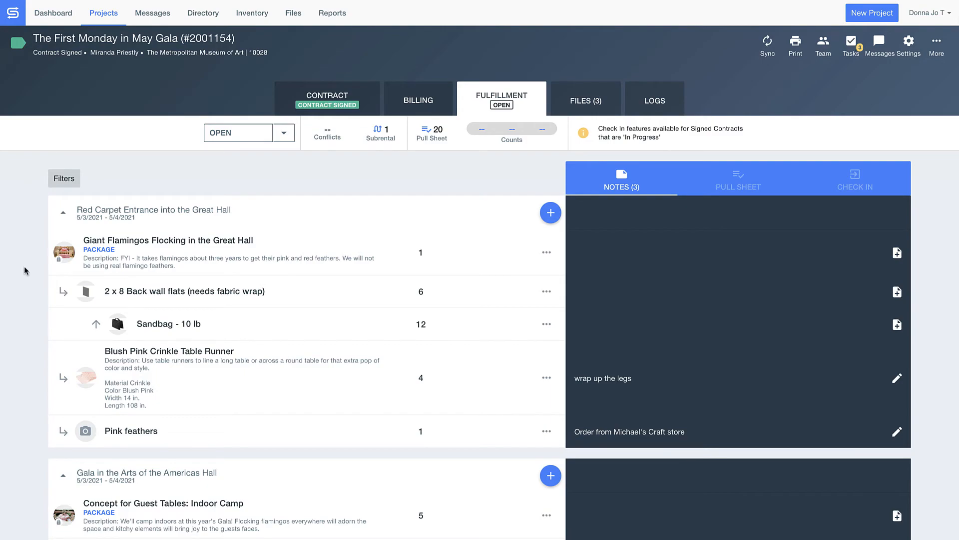
- Review the Zara Sofa (Emerald) photos and the items' pull sheet stages
{"action": "left_click", "coordinate": [85, 481]}
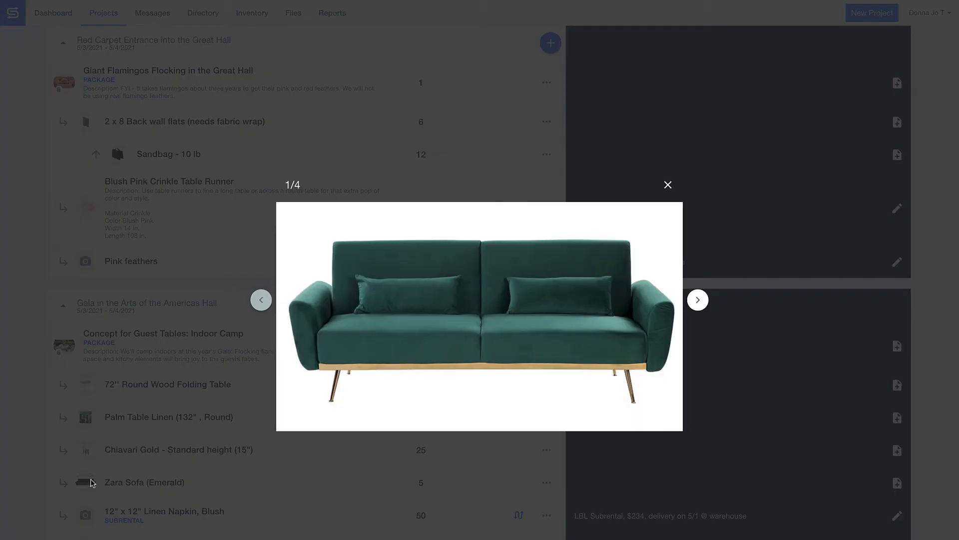
{"action": "left_click", "coordinate": [668, 184]}
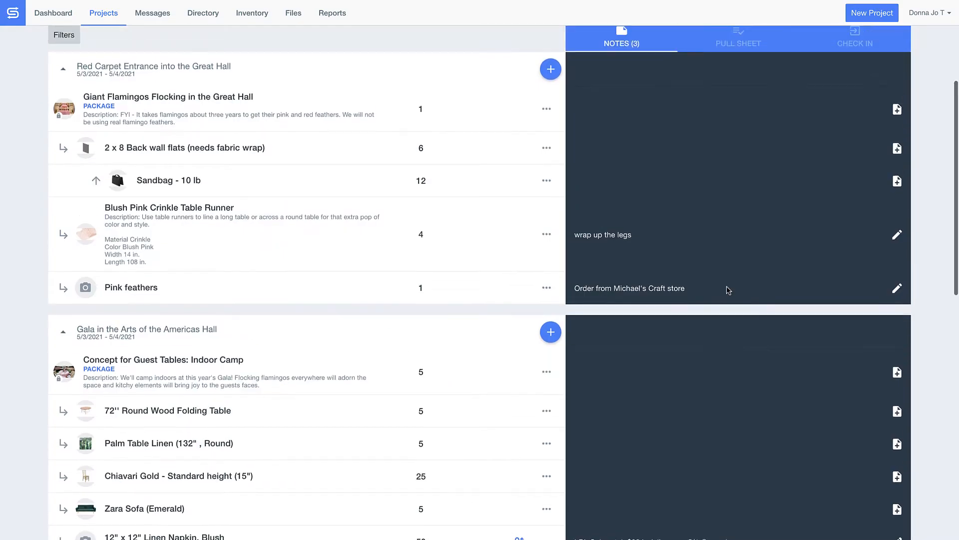
{"action": "left_click", "coordinate": [738, 38]}
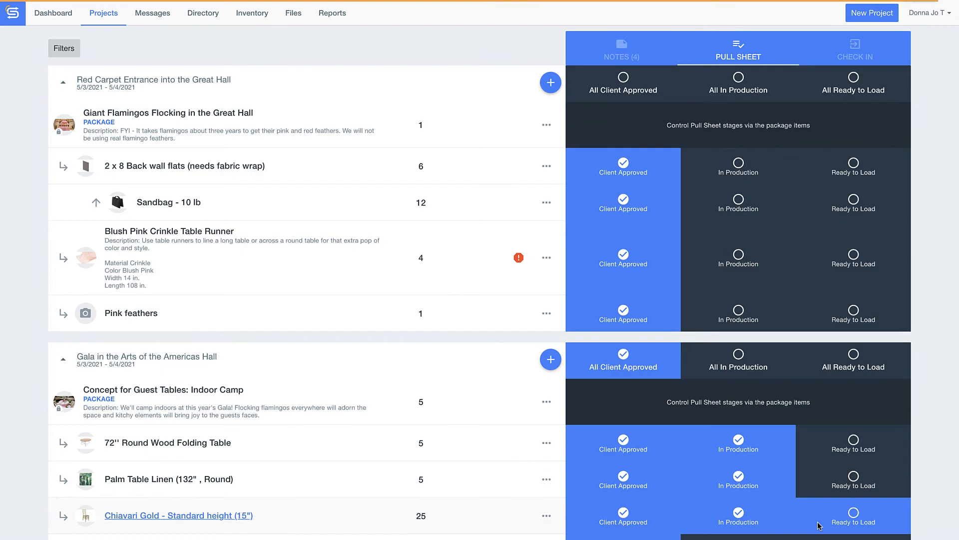
{"action": "left_click", "coordinate": [853, 516]}
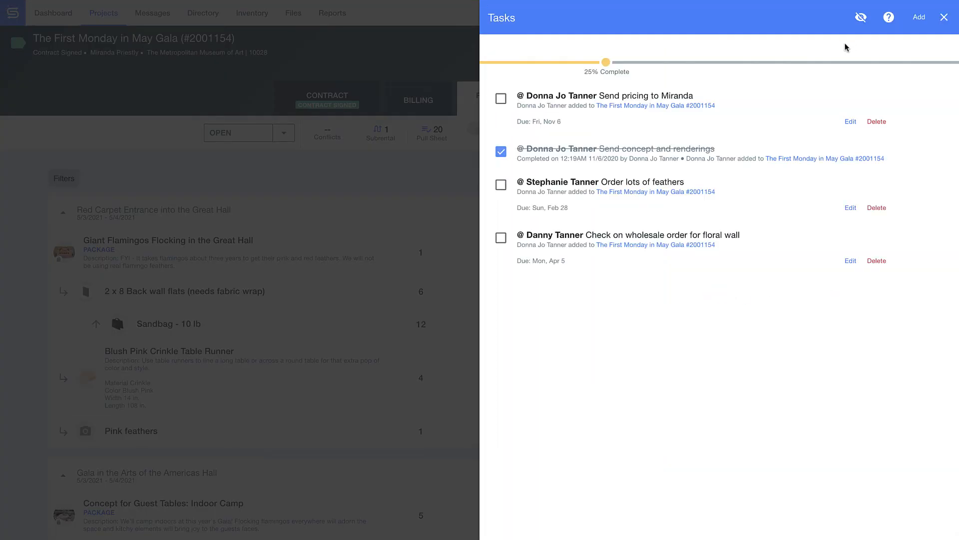
- Tick the 'Send pricing' task to reach 50% and draft 'Excellent!' in the client Project Chat
{"action": "left_click", "coordinate": [500, 99]}
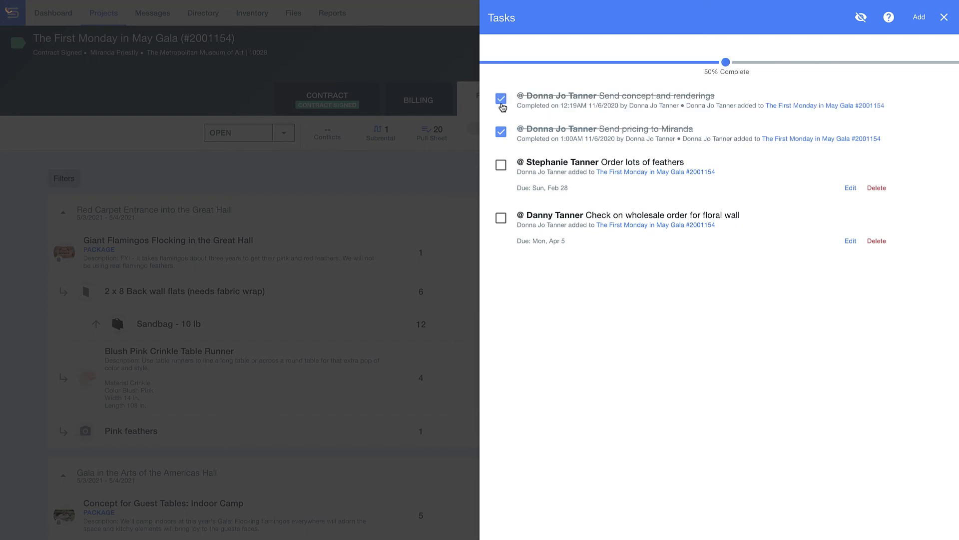
{"action": "mouse_move", "coordinate": [899, 39]}
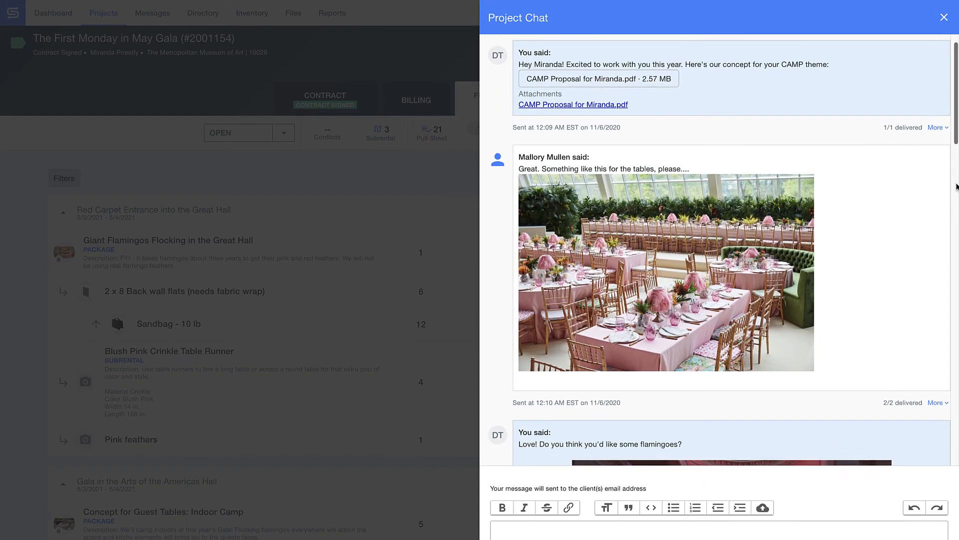
{"action": "scroll", "scroll_direction": "down", "scroll_amount": 3}
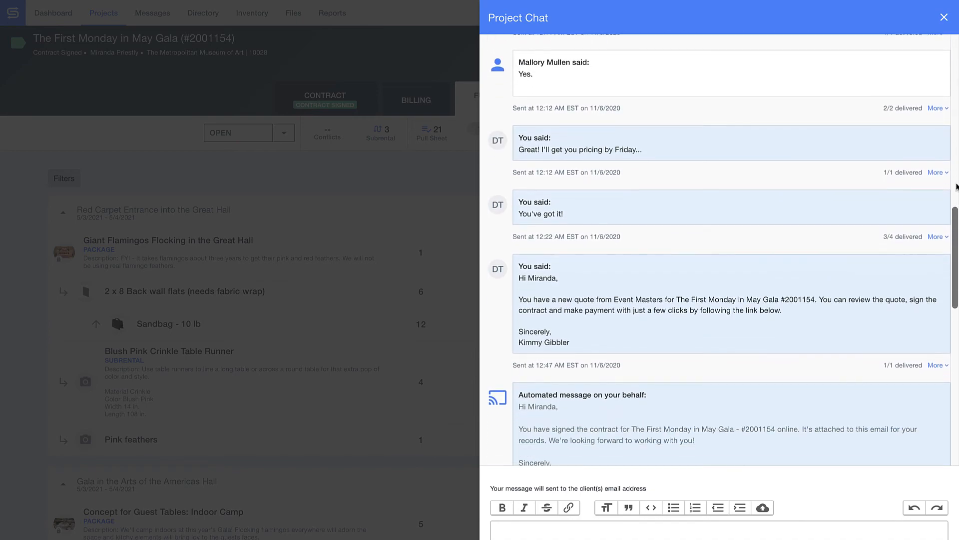
{"action": "scroll", "scroll_direction": "down", "scroll_amount": 3}
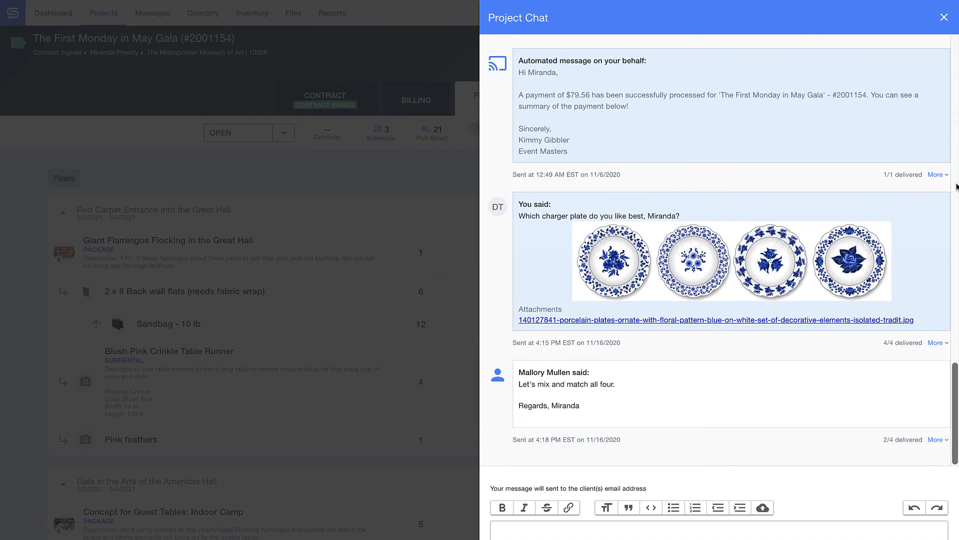
{"action": "type", "text": "Excellent! I'll confirm the order t"}
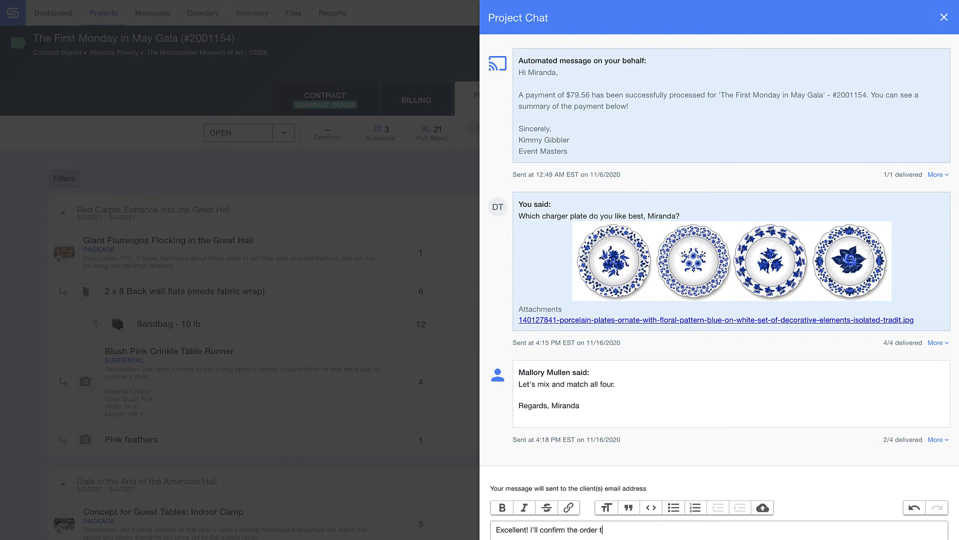
{"action": "left_click", "coordinate": [944, 17]}
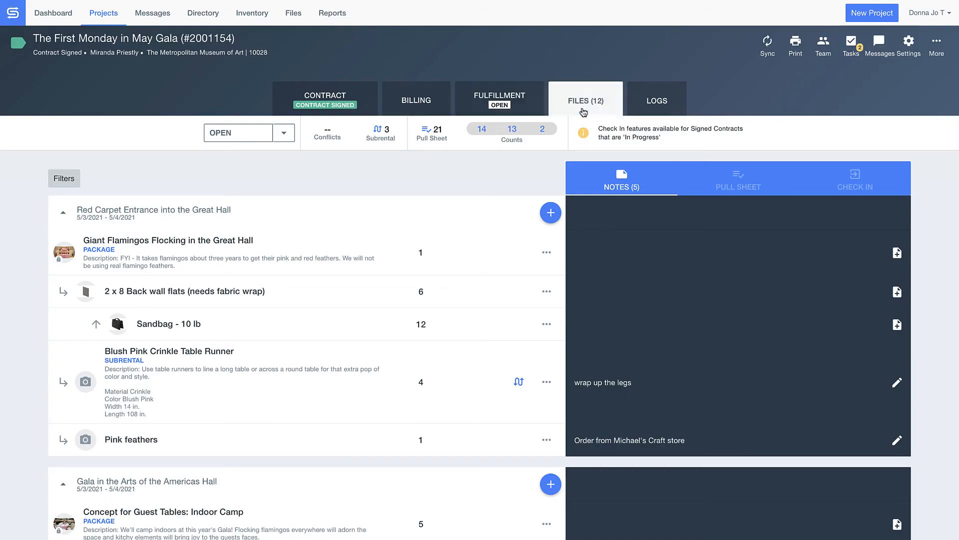
- Review the project's files, activity log, fulfillment items and billing payments
{"action": "left_click", "coordinate": [584, 100]}
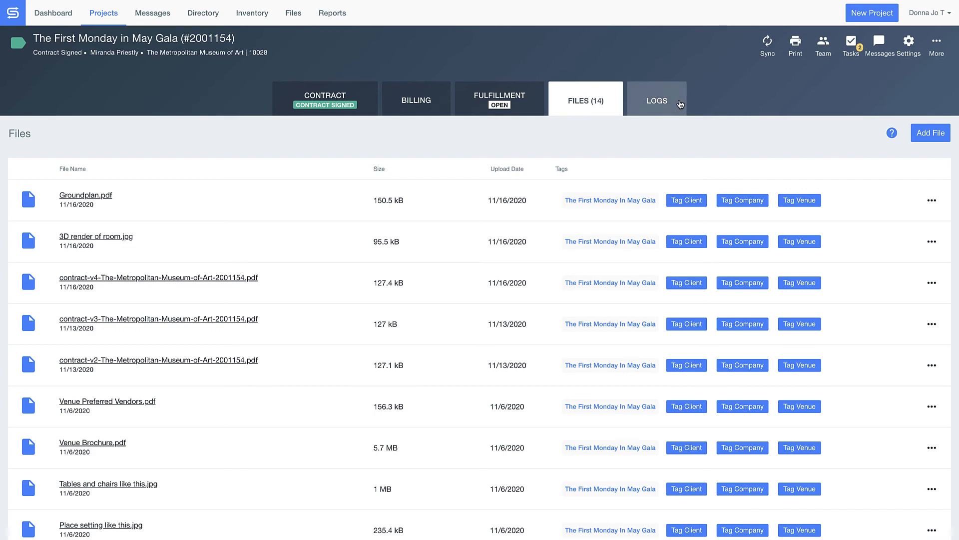
{"action": "left_click", "coordinate": [657, 100]}
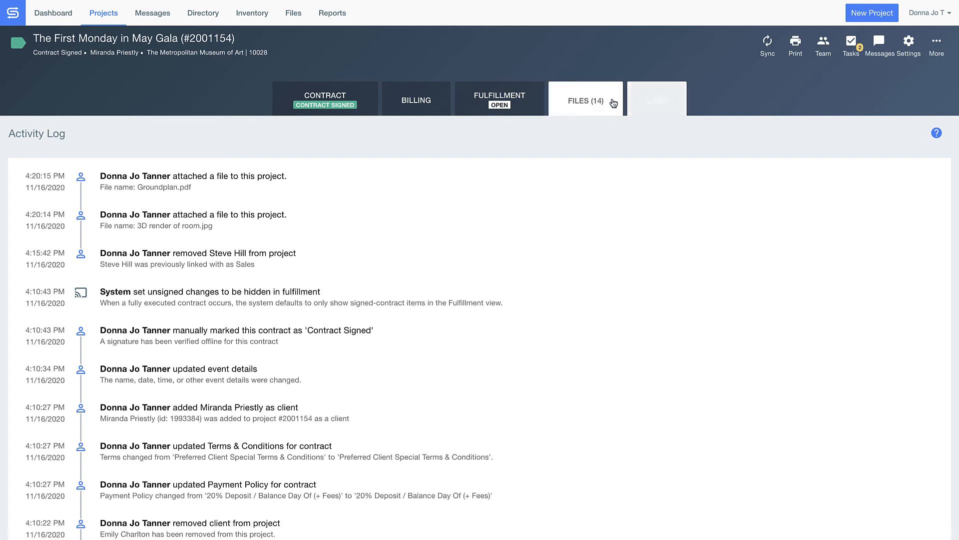
{"action": "left_click", "coordinate": [585, 100]}
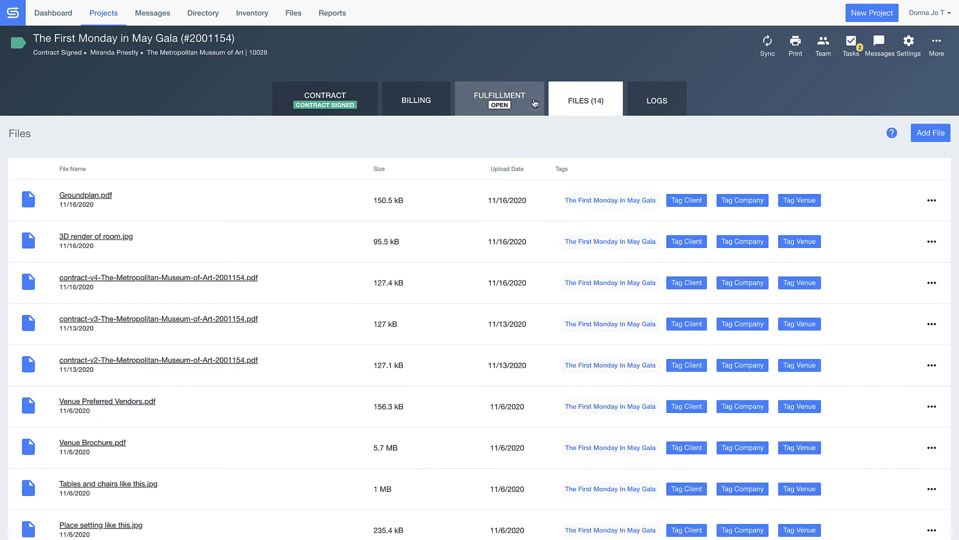
{"action": "left_click", "coordinate": [500, 98]}
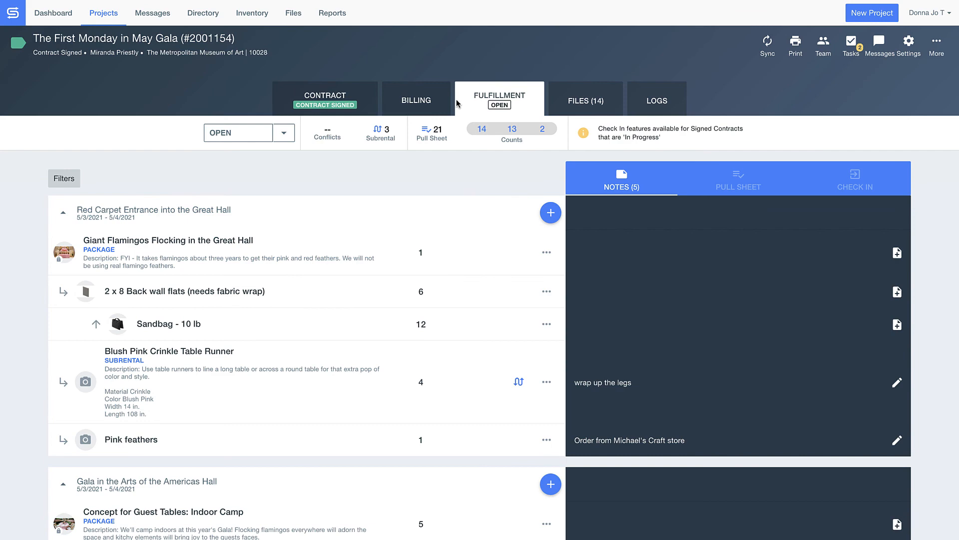
{"action": "left_click", "coordinate": [415, 99]}
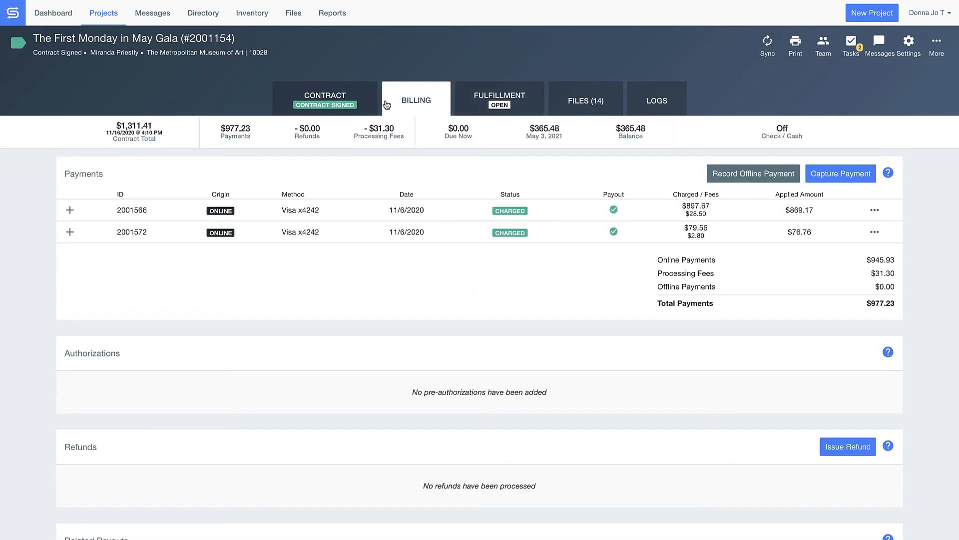
- Show the signed contract and invoice in Client View as the client sees it
{"action": "left_click", "coordinate": [325, 96]}
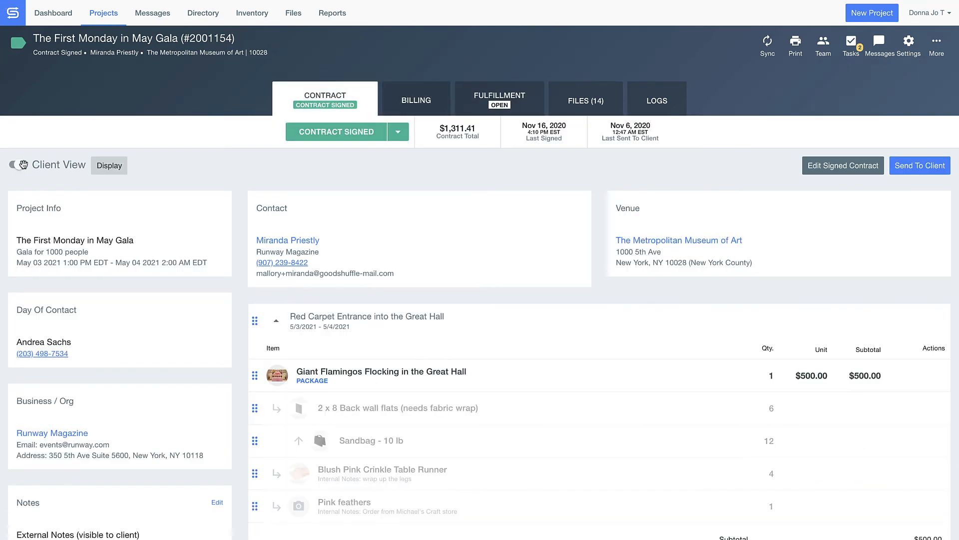
{"action": "left_click", "coordinate": [17, 165]}
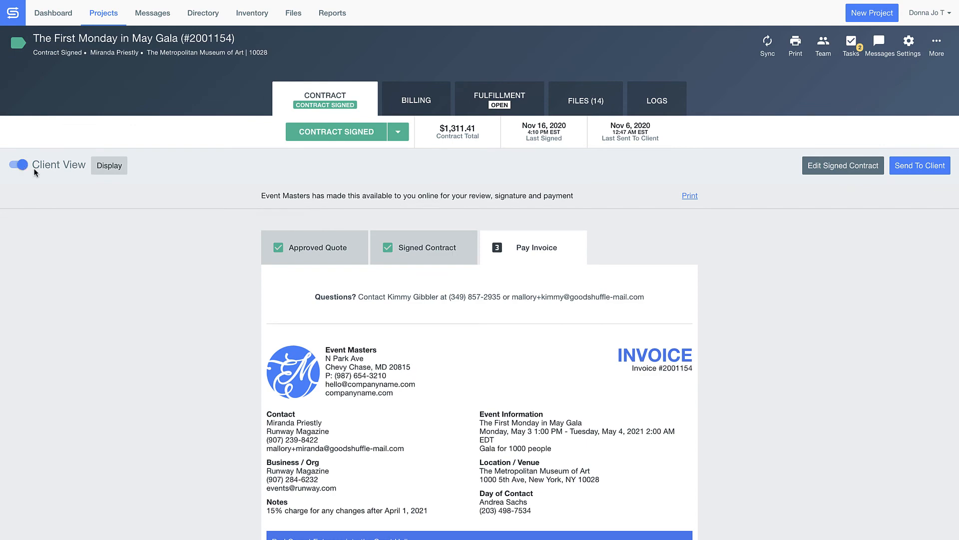
{"action": "scroll", "scroll_direction": "down", "scroll_amount": 3}
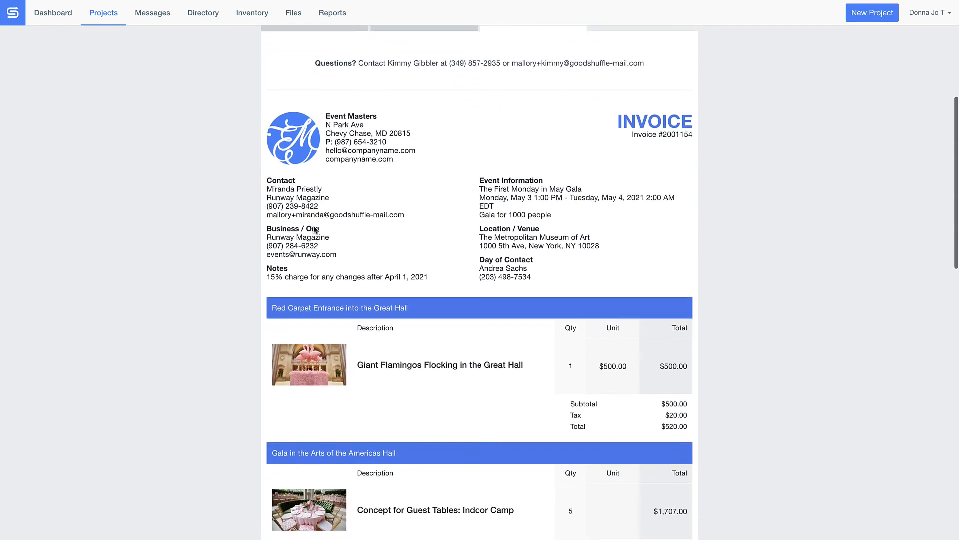